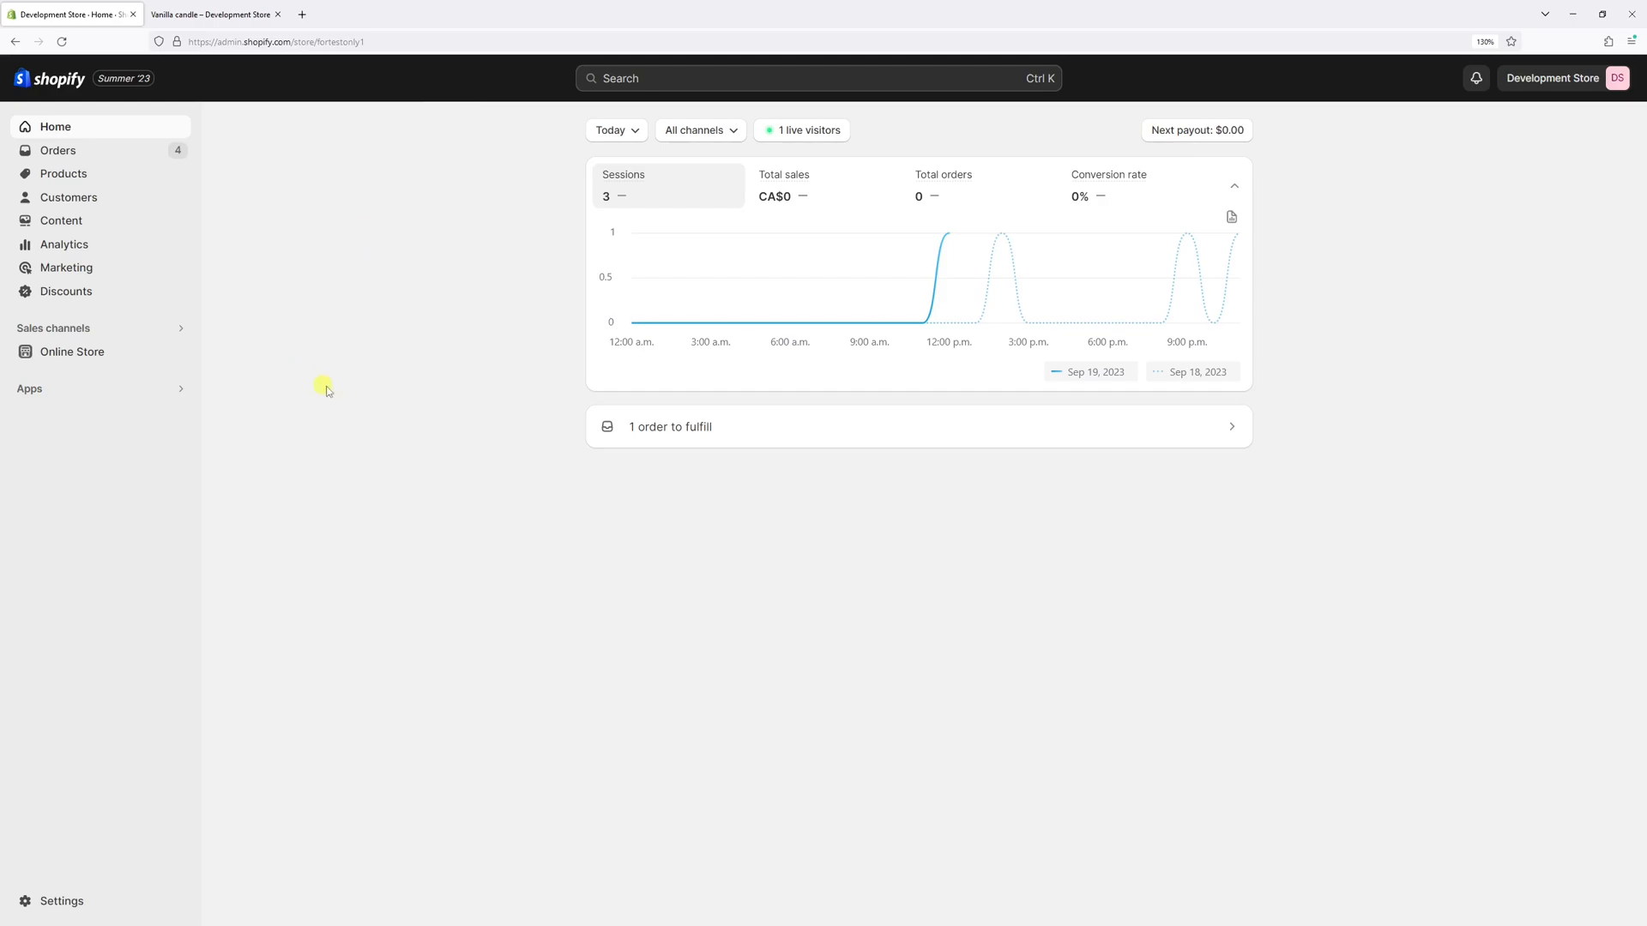
pyautogui.moveTo(89, 260)
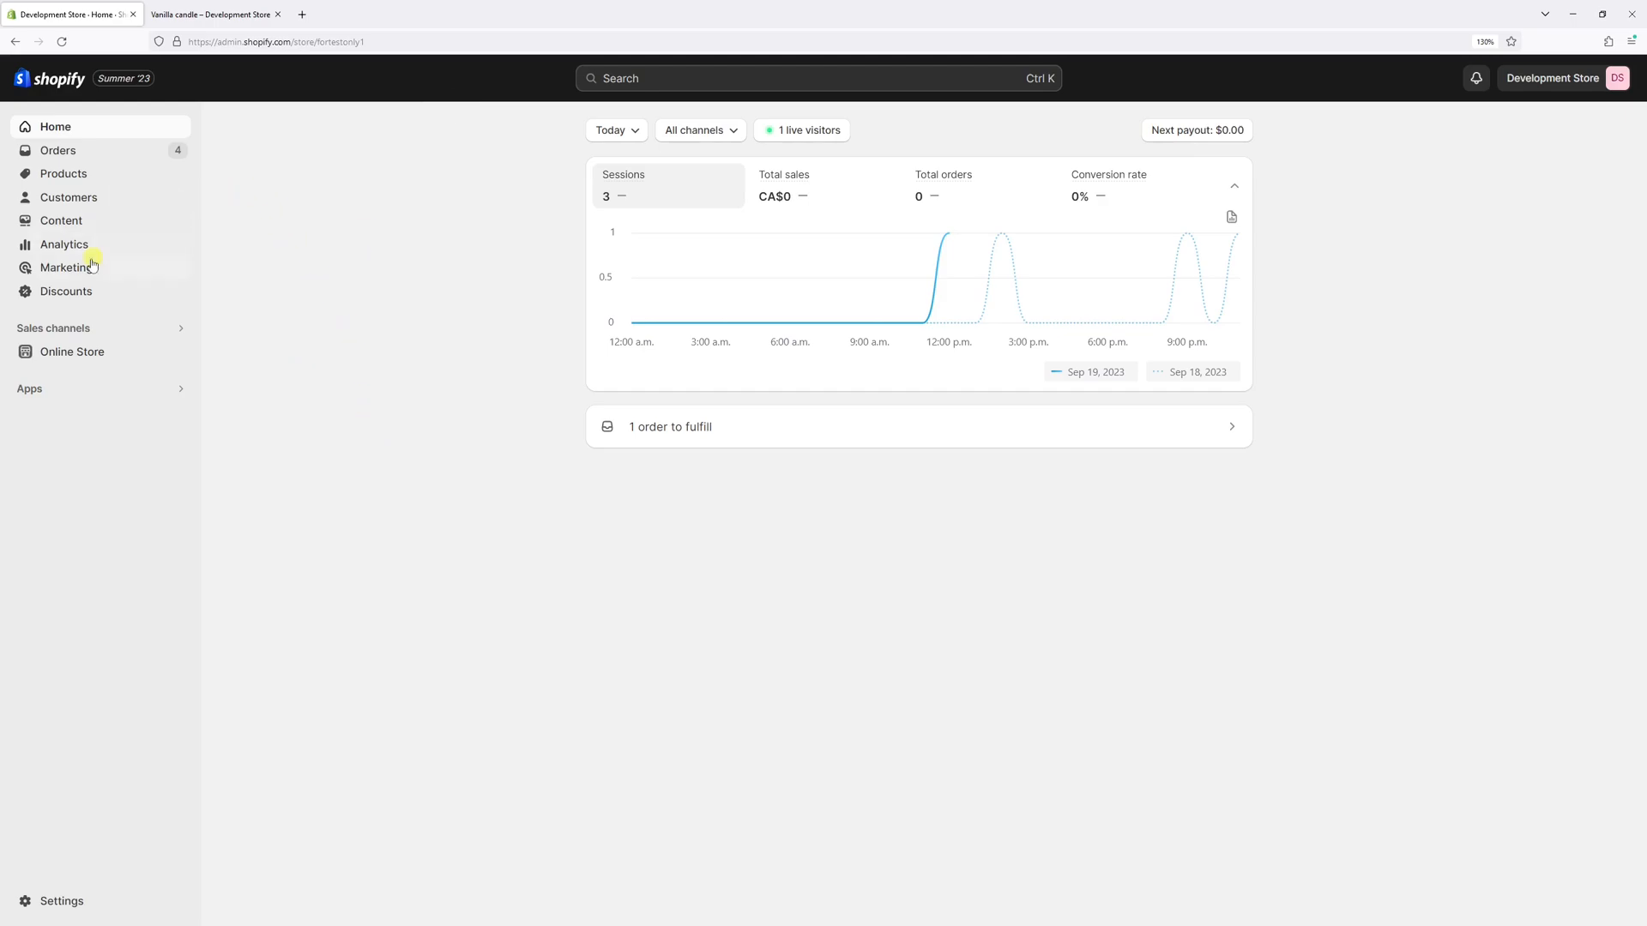
# - Go to Discounts and start creating a new discount to see the type choices
pyautogui.click(65, 292)
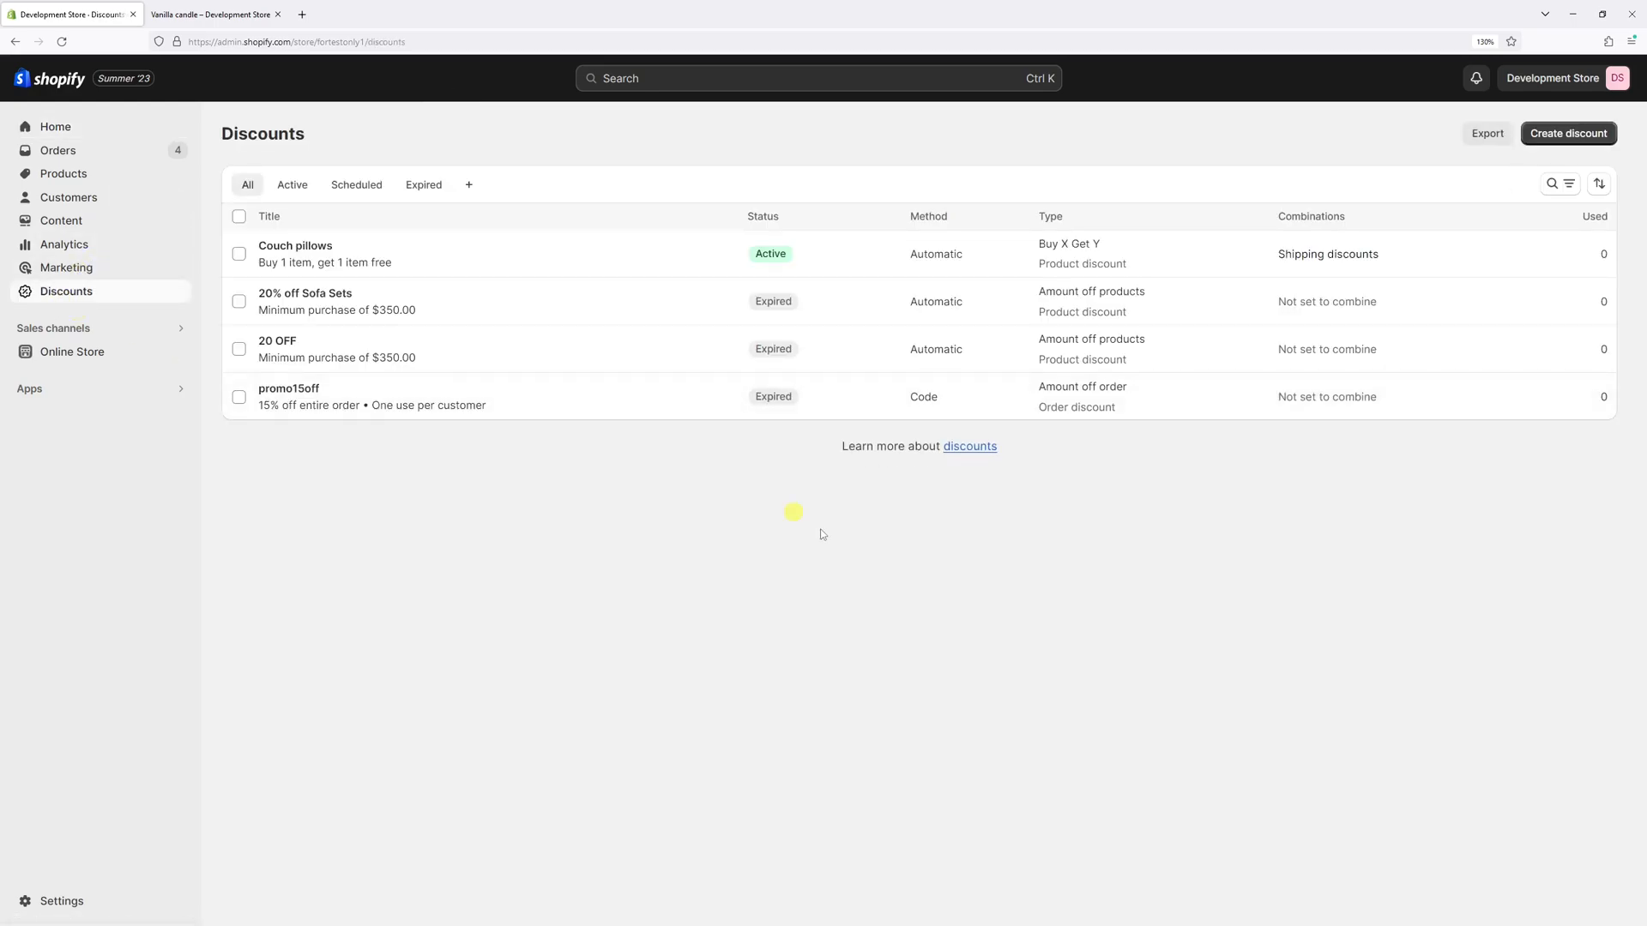
pyautogui.moveTo(1579, 161)
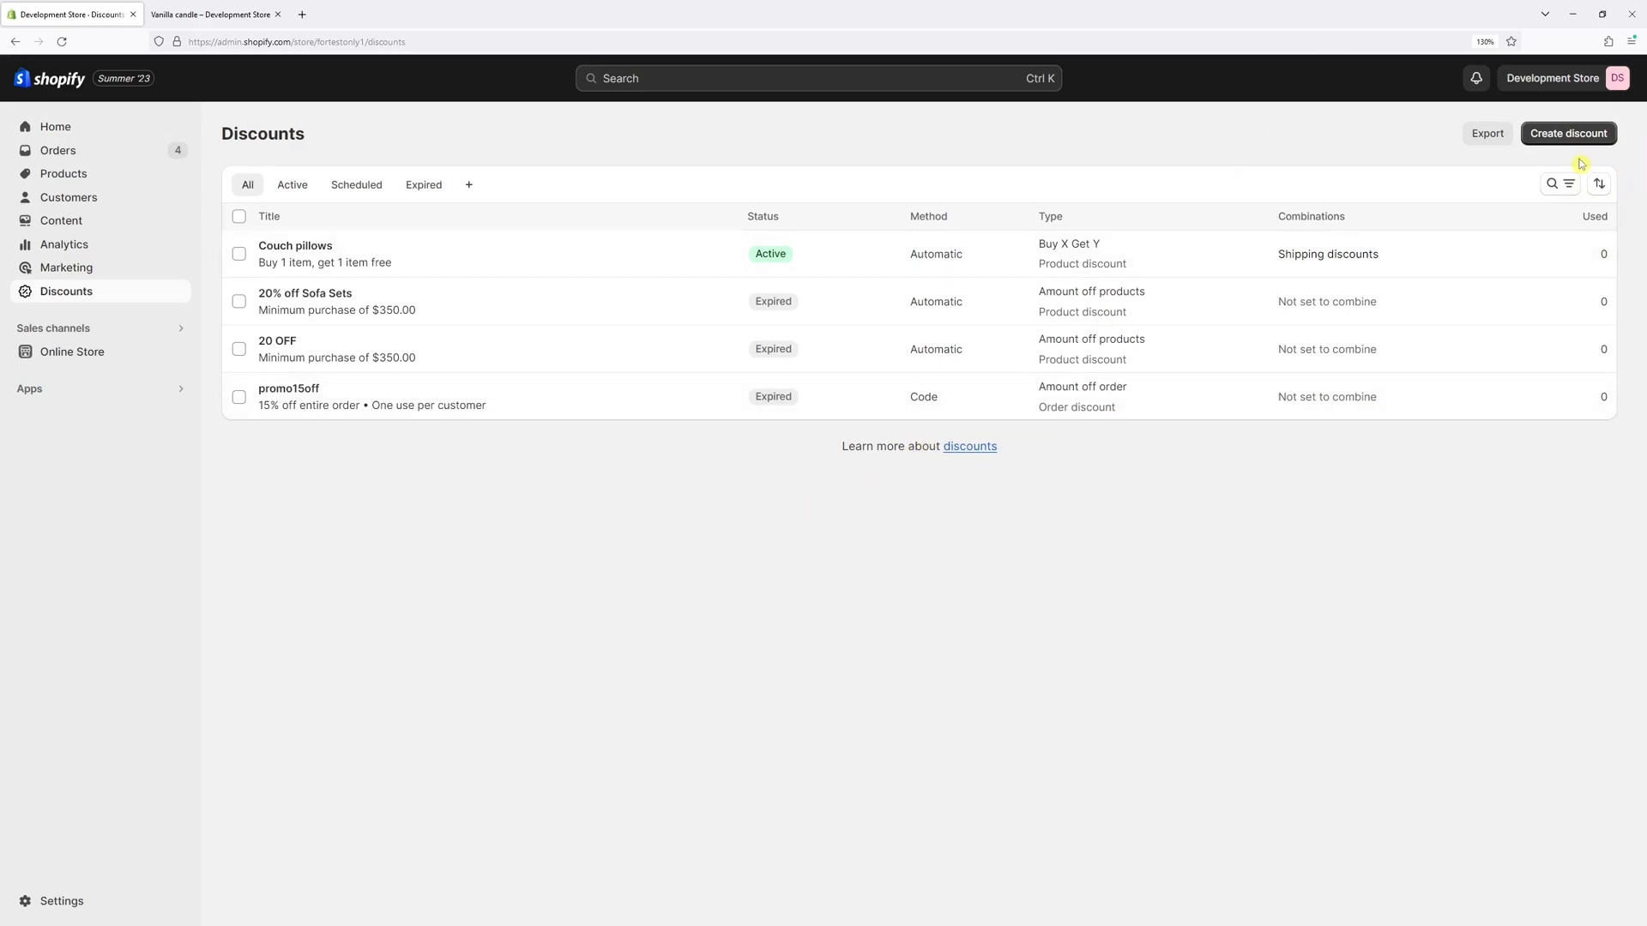
pyautogui.click(1568, 134)
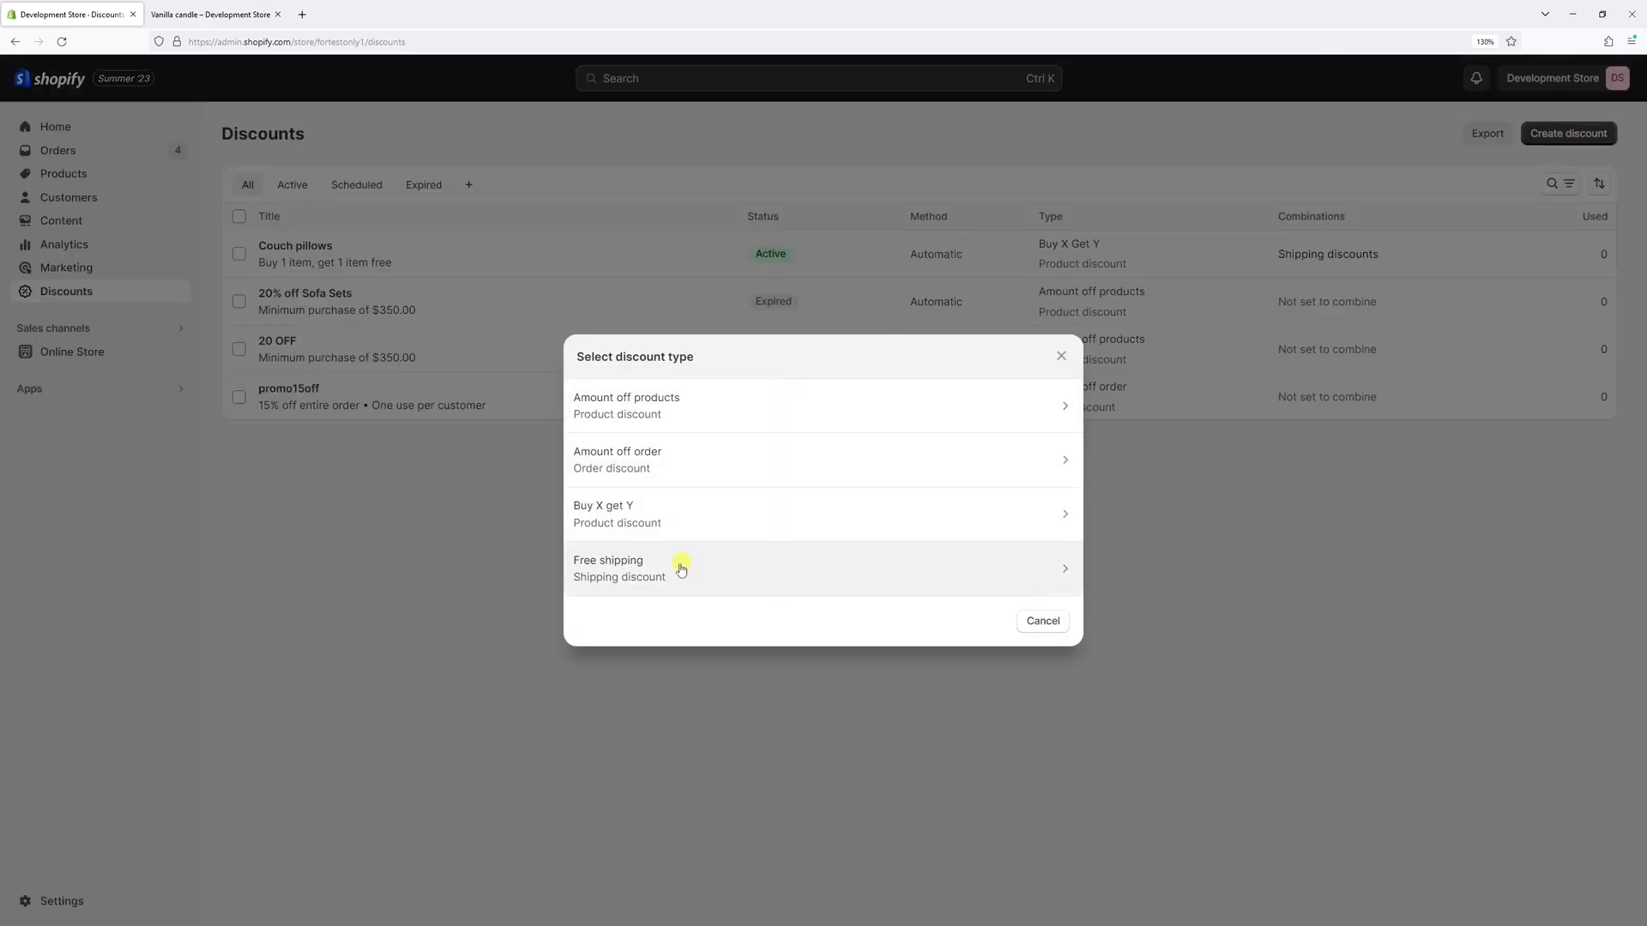
# - Start an automatic free shipping discount titled 'Free Shipping Promotion'
pyautogui.click(679, 568)
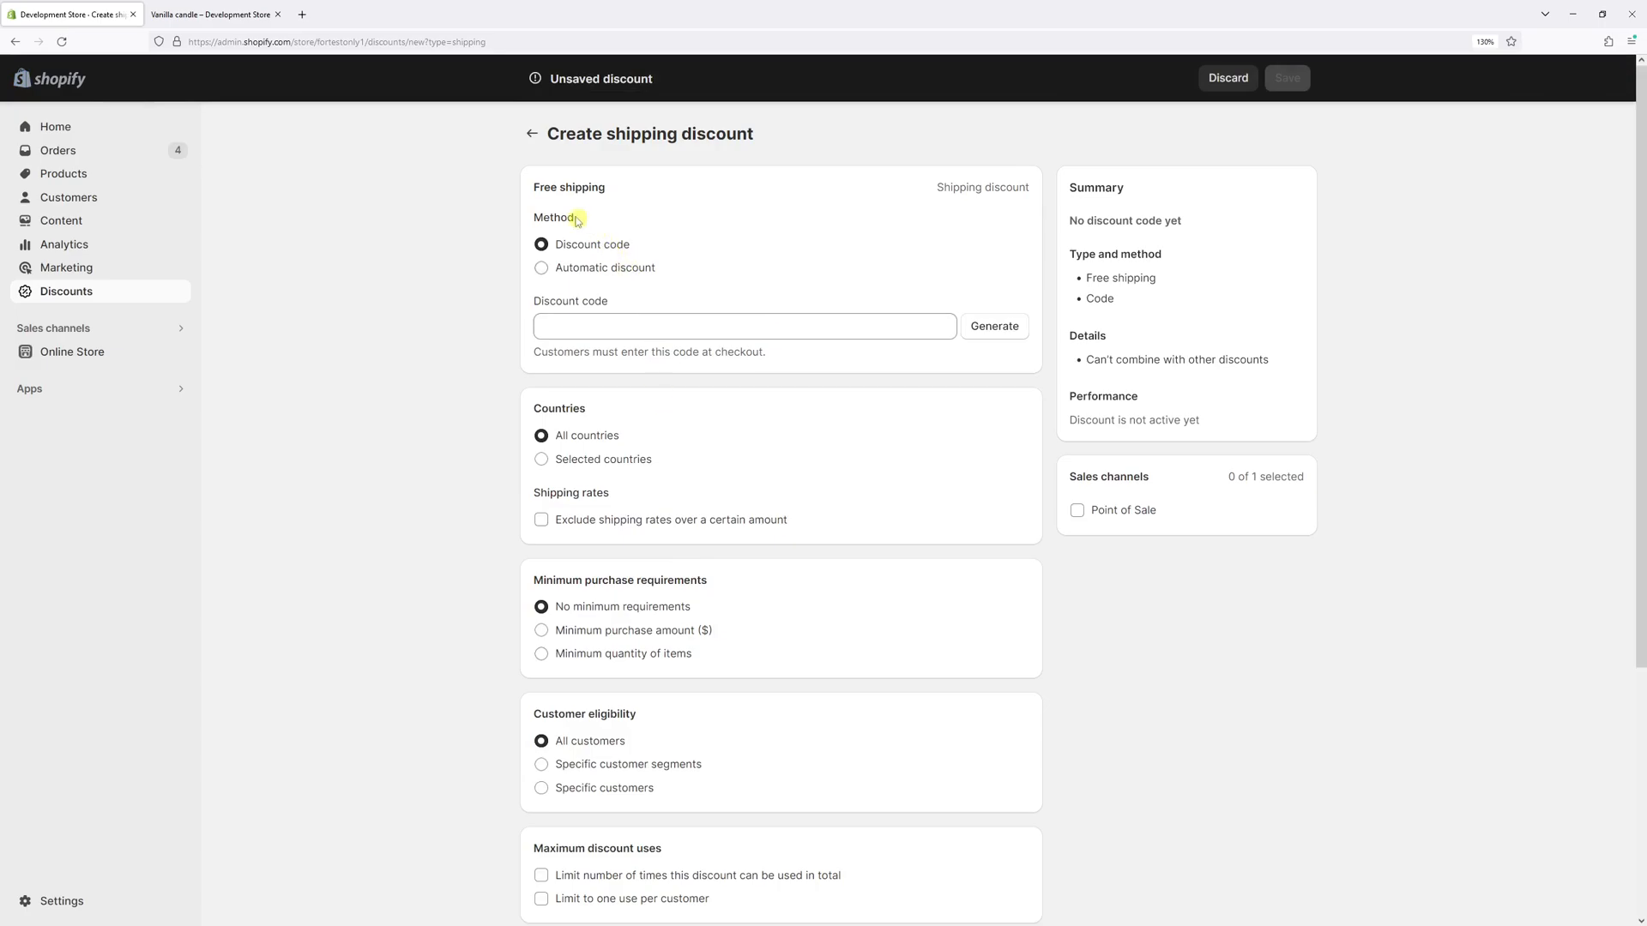
pyautogui.click(540, 267)
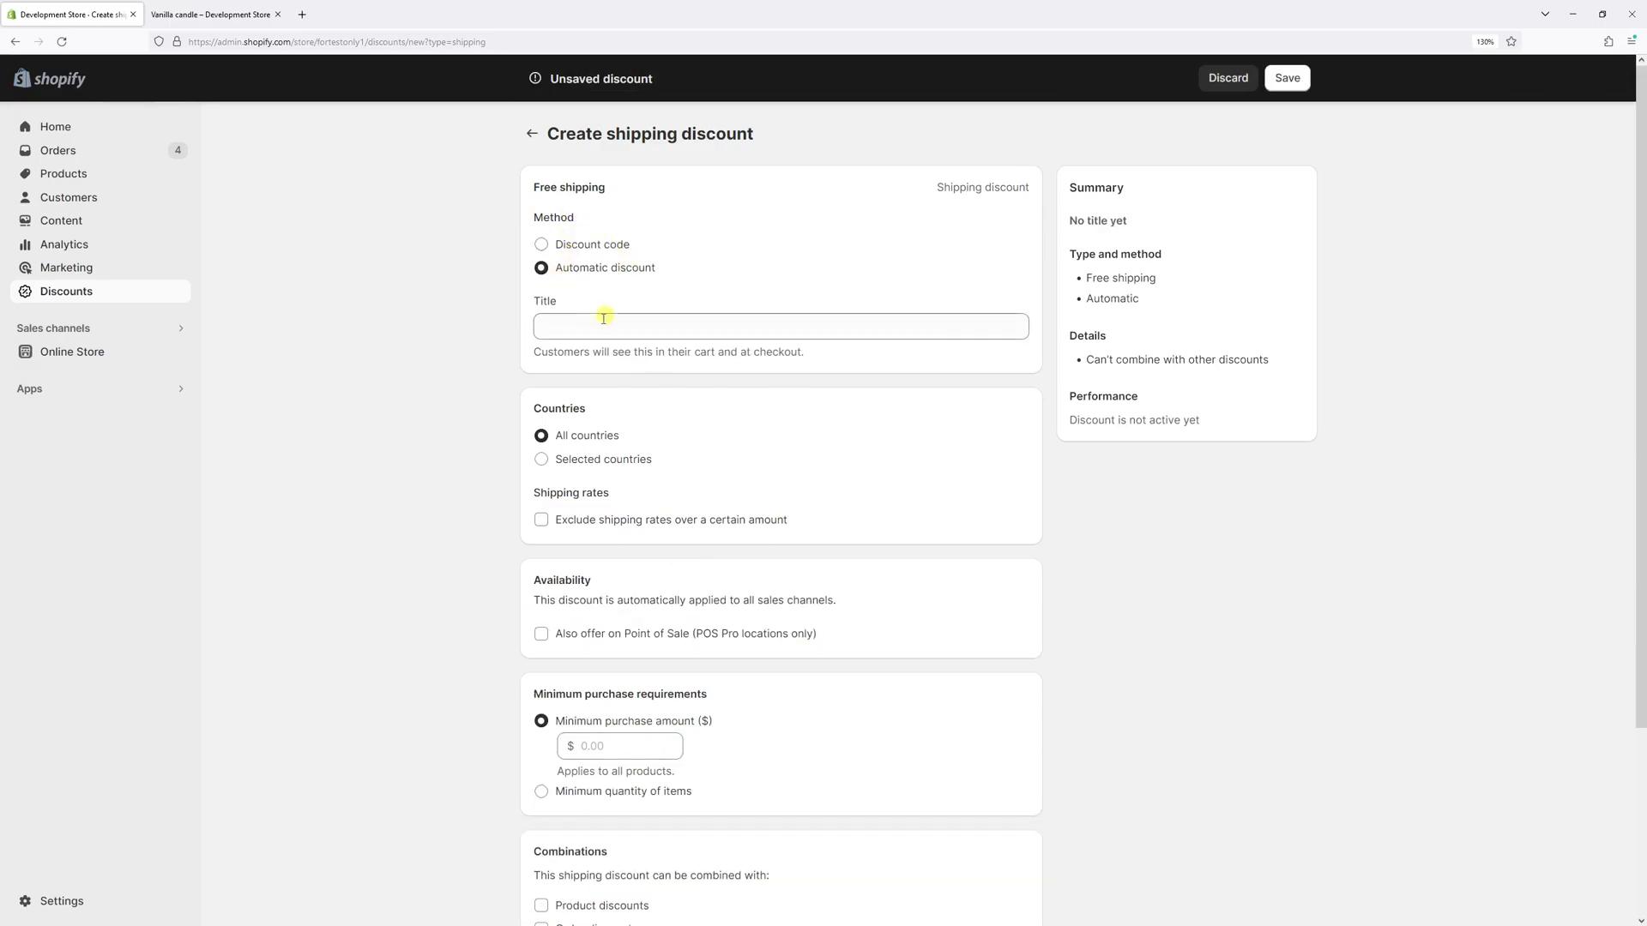
pyautogui.write('F')
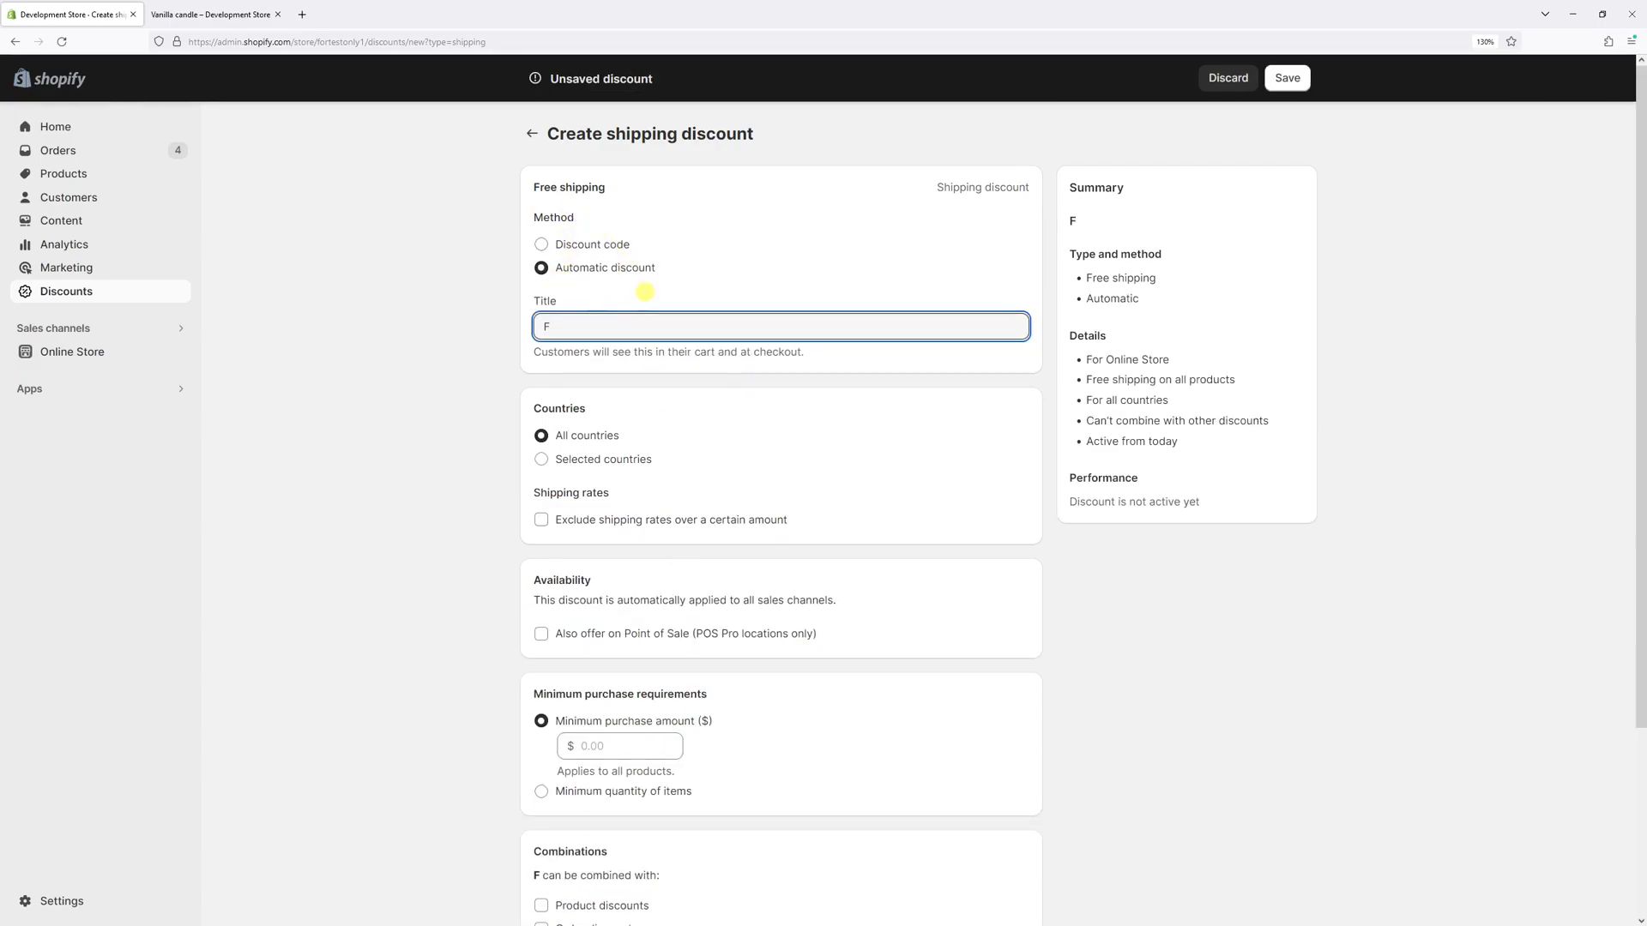
pyautogui.write('Free Shipping Promotion')
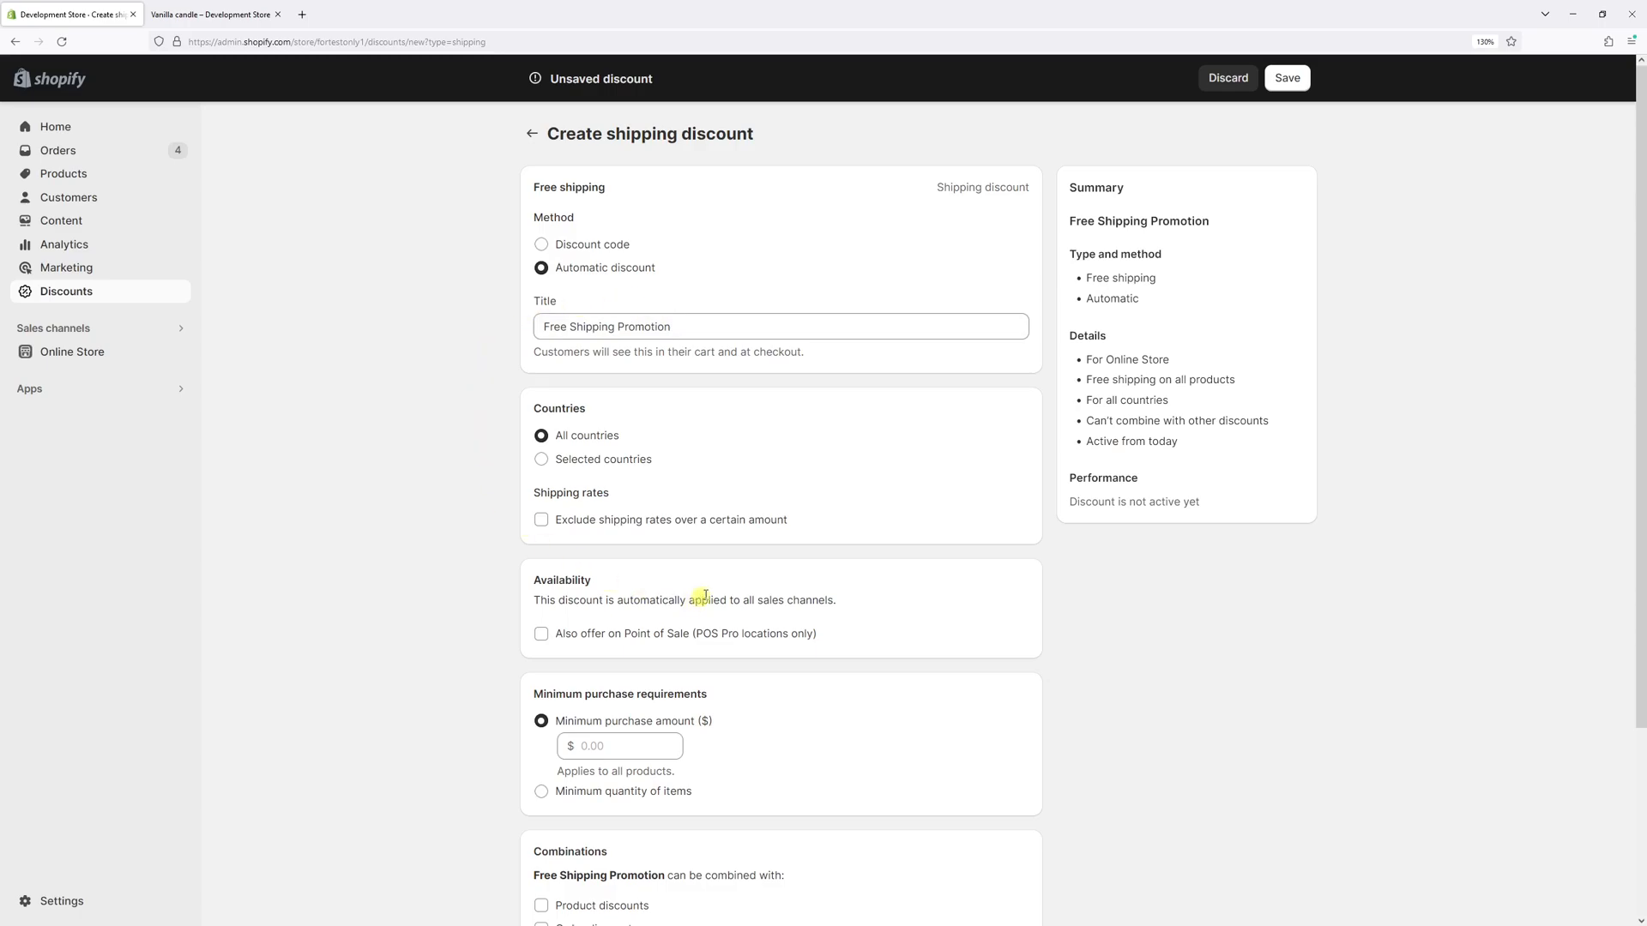
pyautogui.moveTo(600, 451)
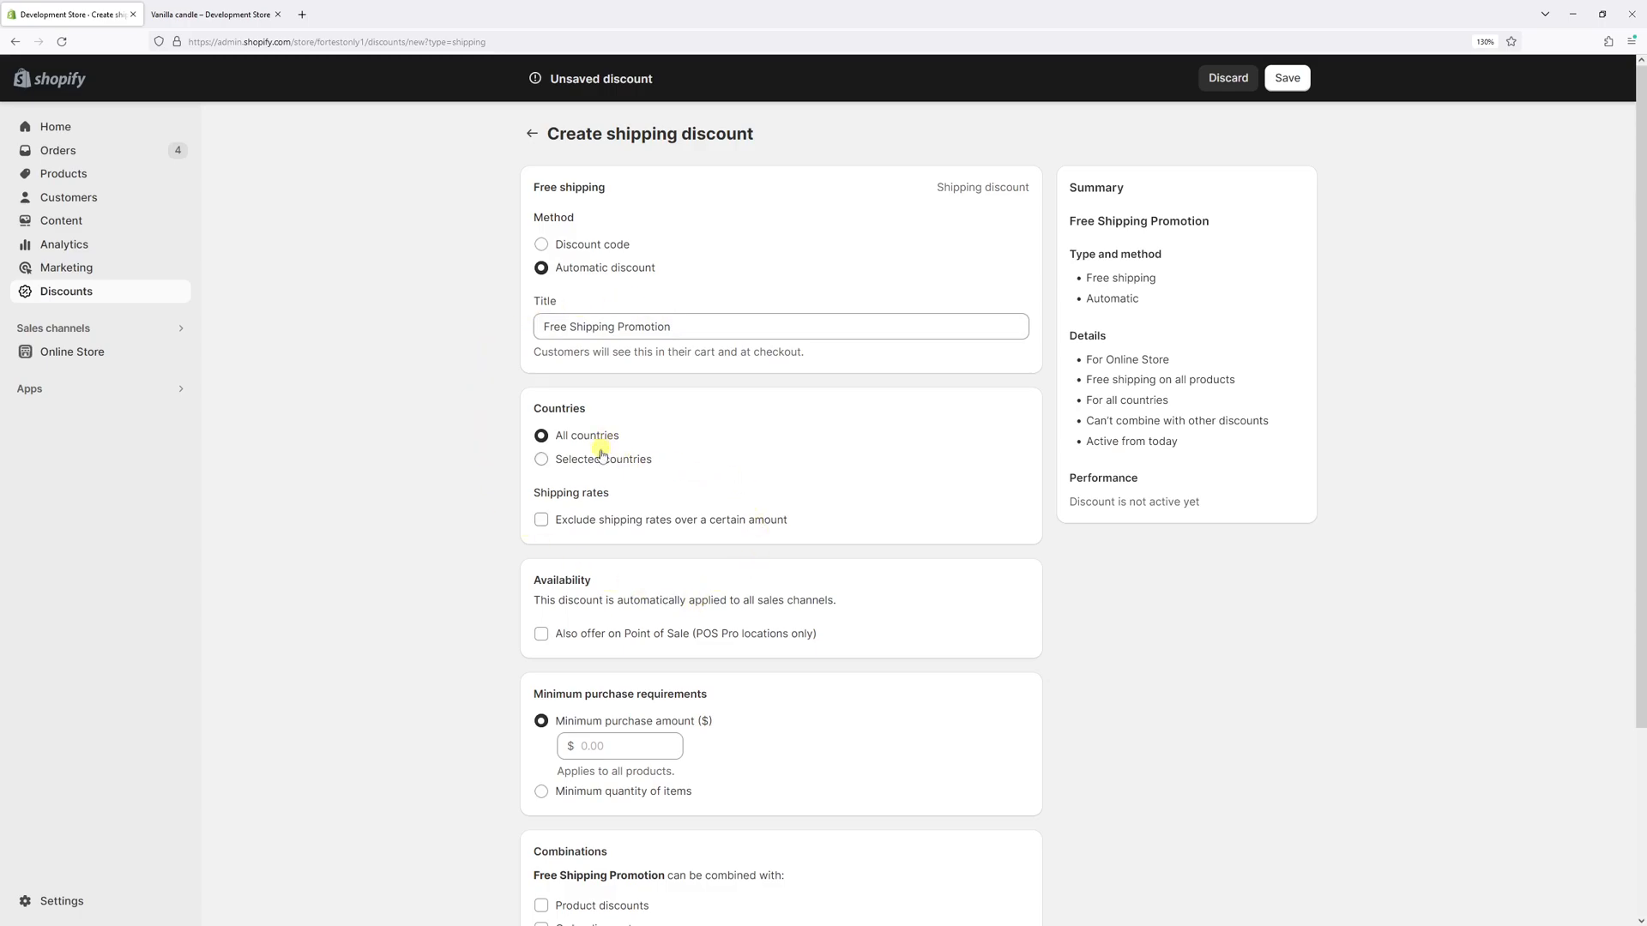
# - Limit the discount to selected countries and add Canada as the only one
pyautogui.click(542, 460)
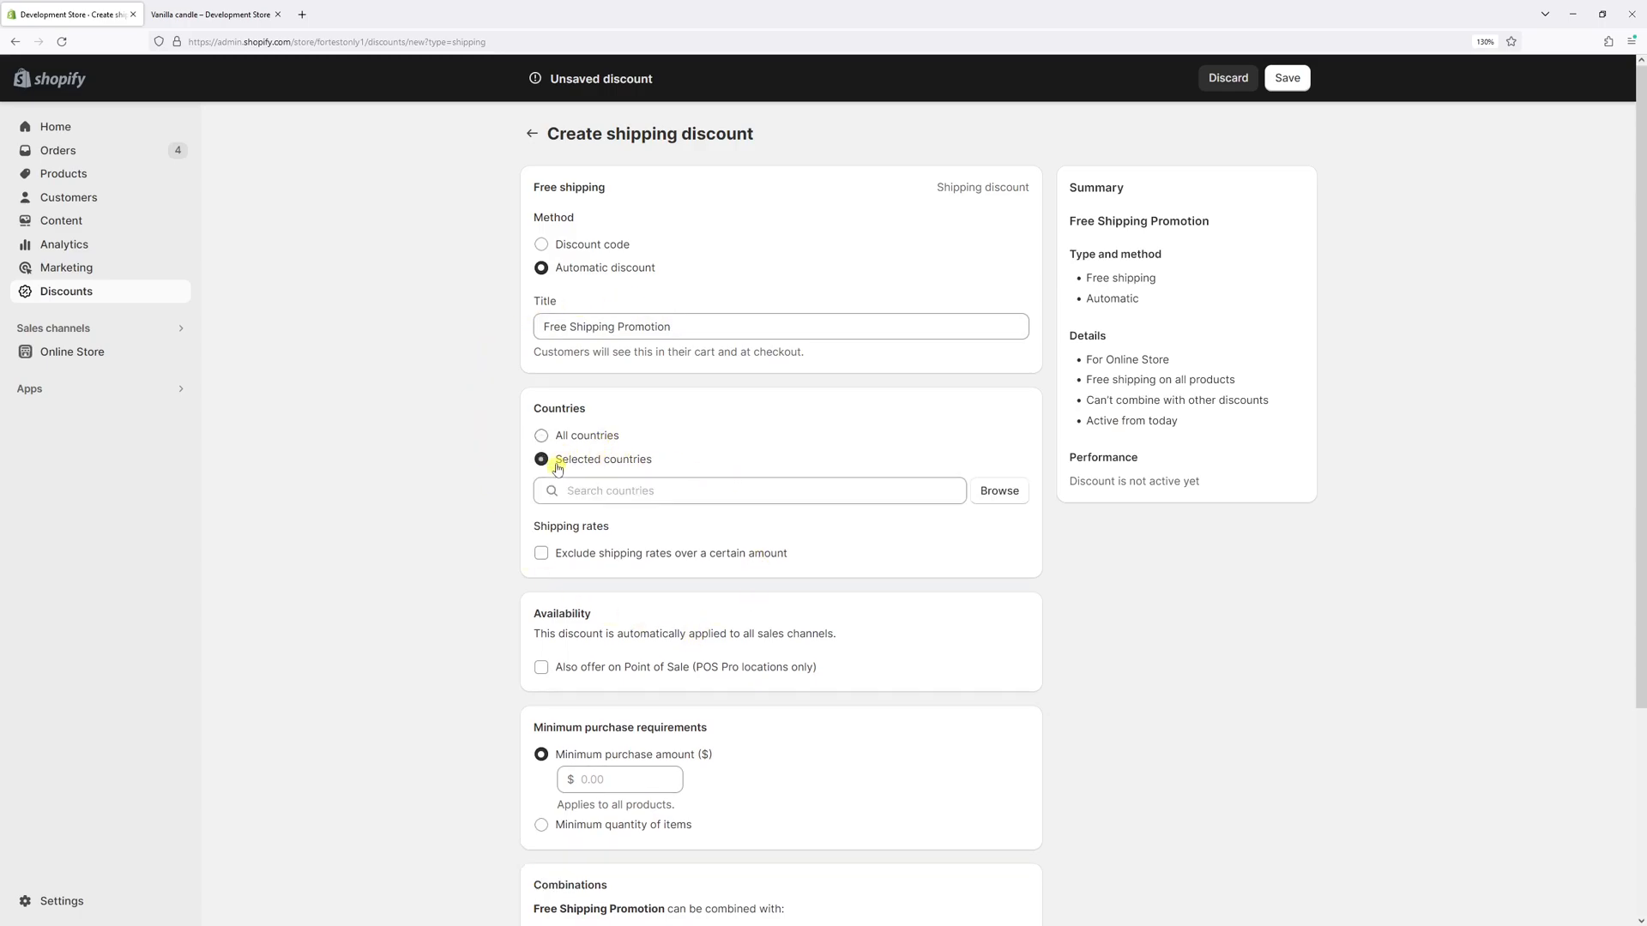
pyautogui.click(748, 490)
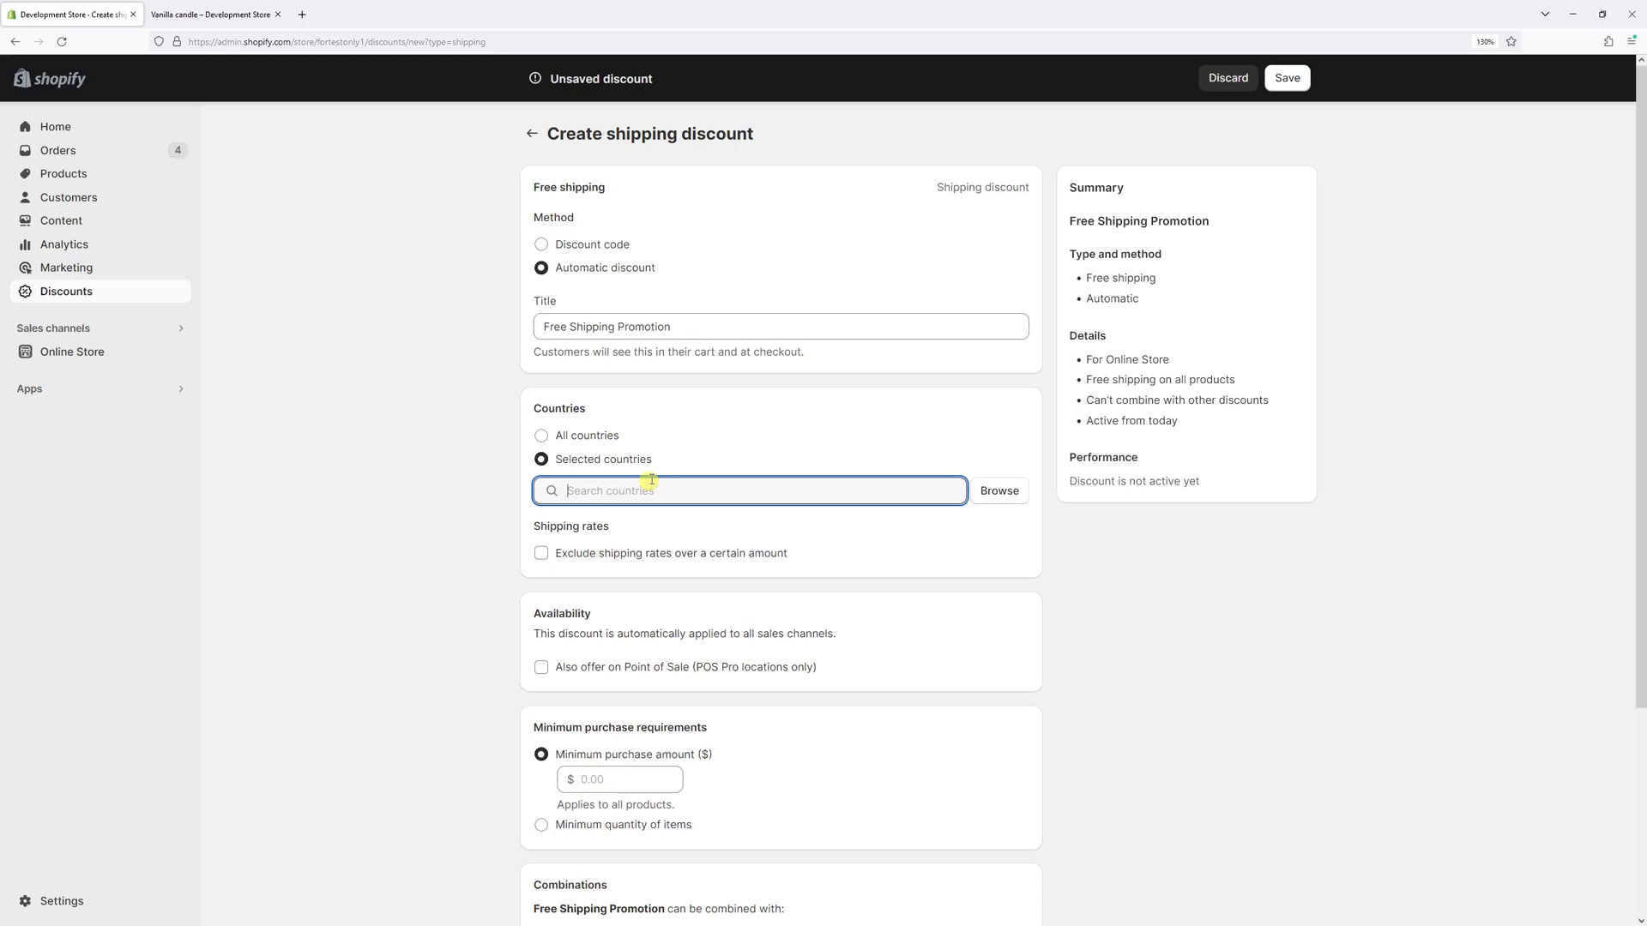
pyautogui.click(999, 491)
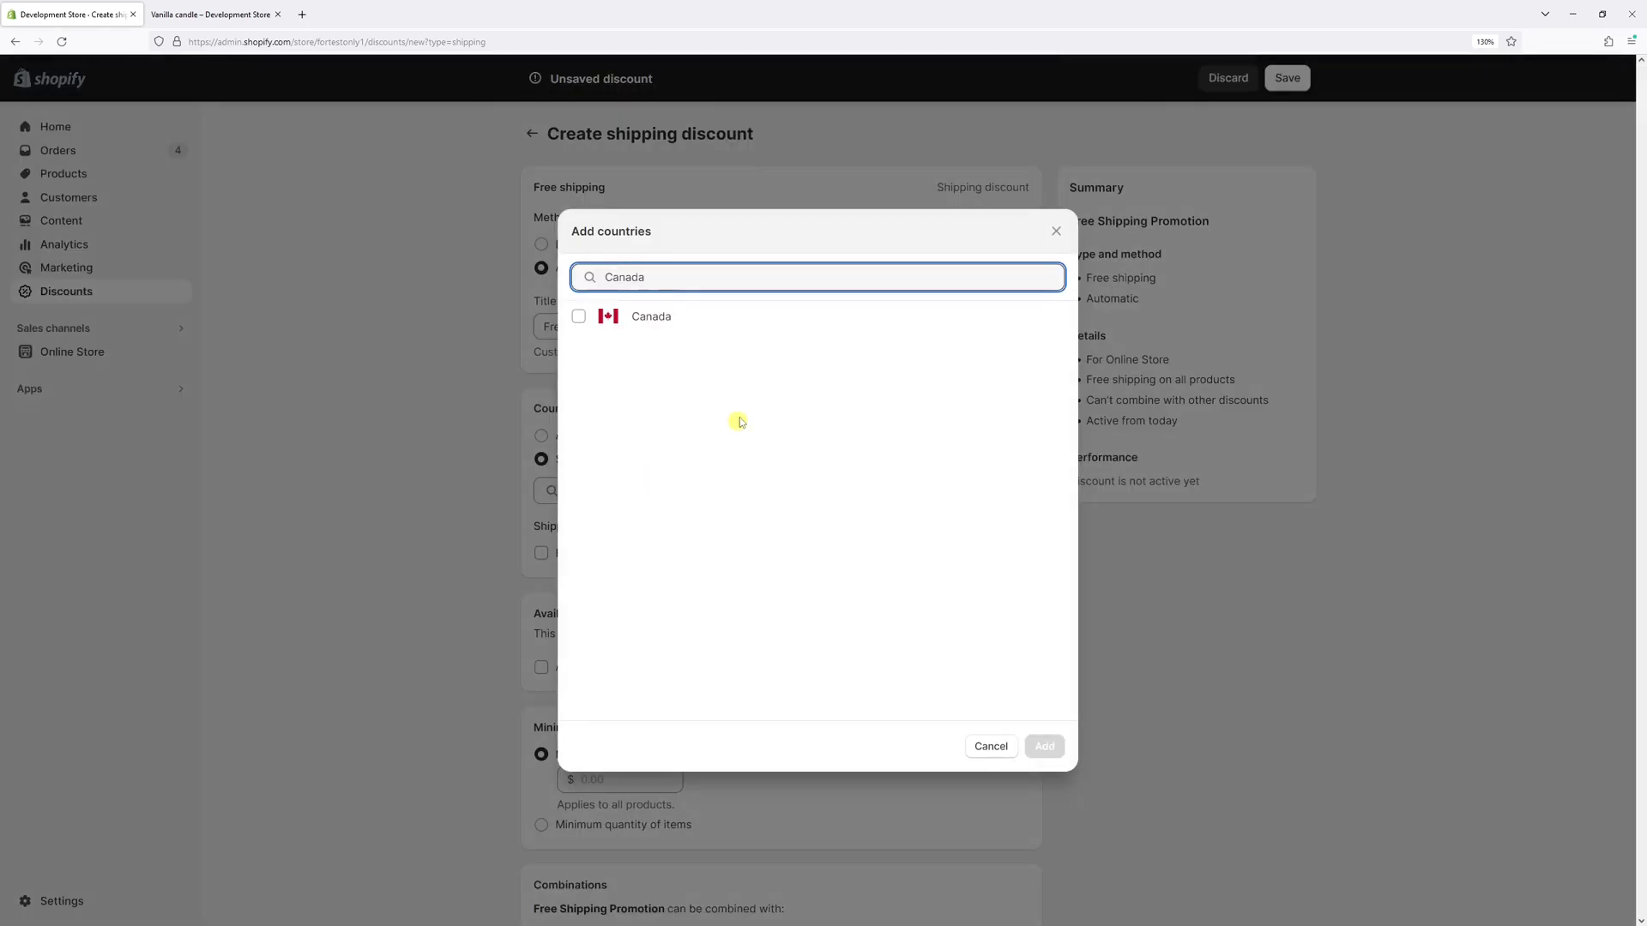
pyautogui.click(579, 315)
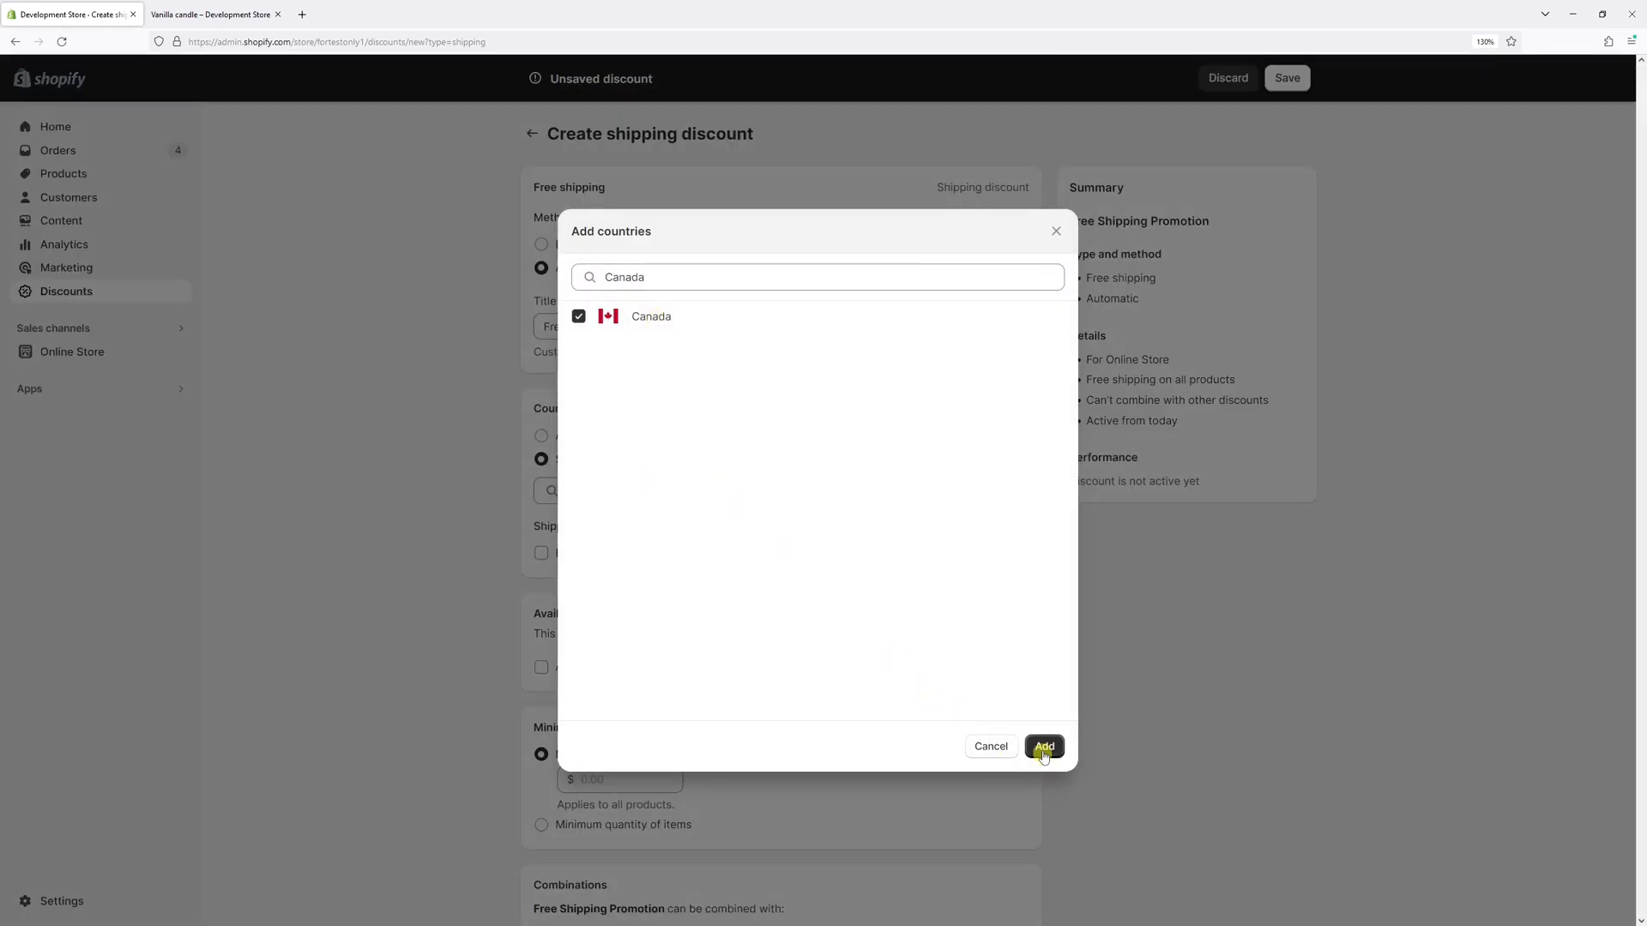
pyautogui.click(1043, 746)
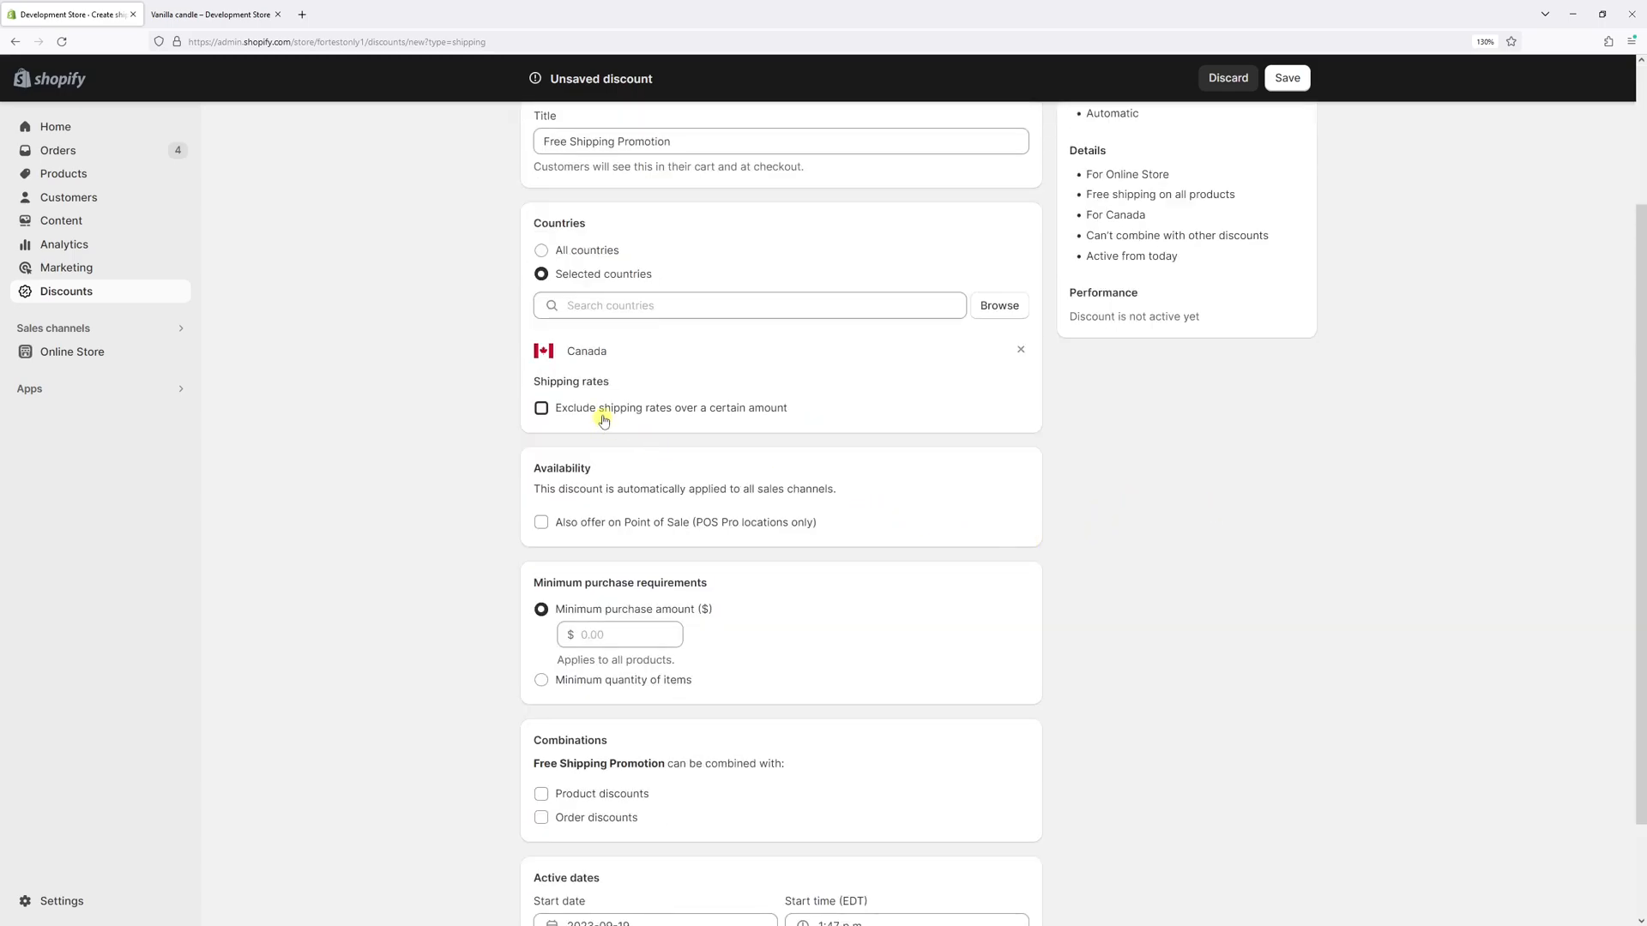
# - Exclude shipping rates over $15.00 from the free shipping discount
pyautogui.click(540, 408)
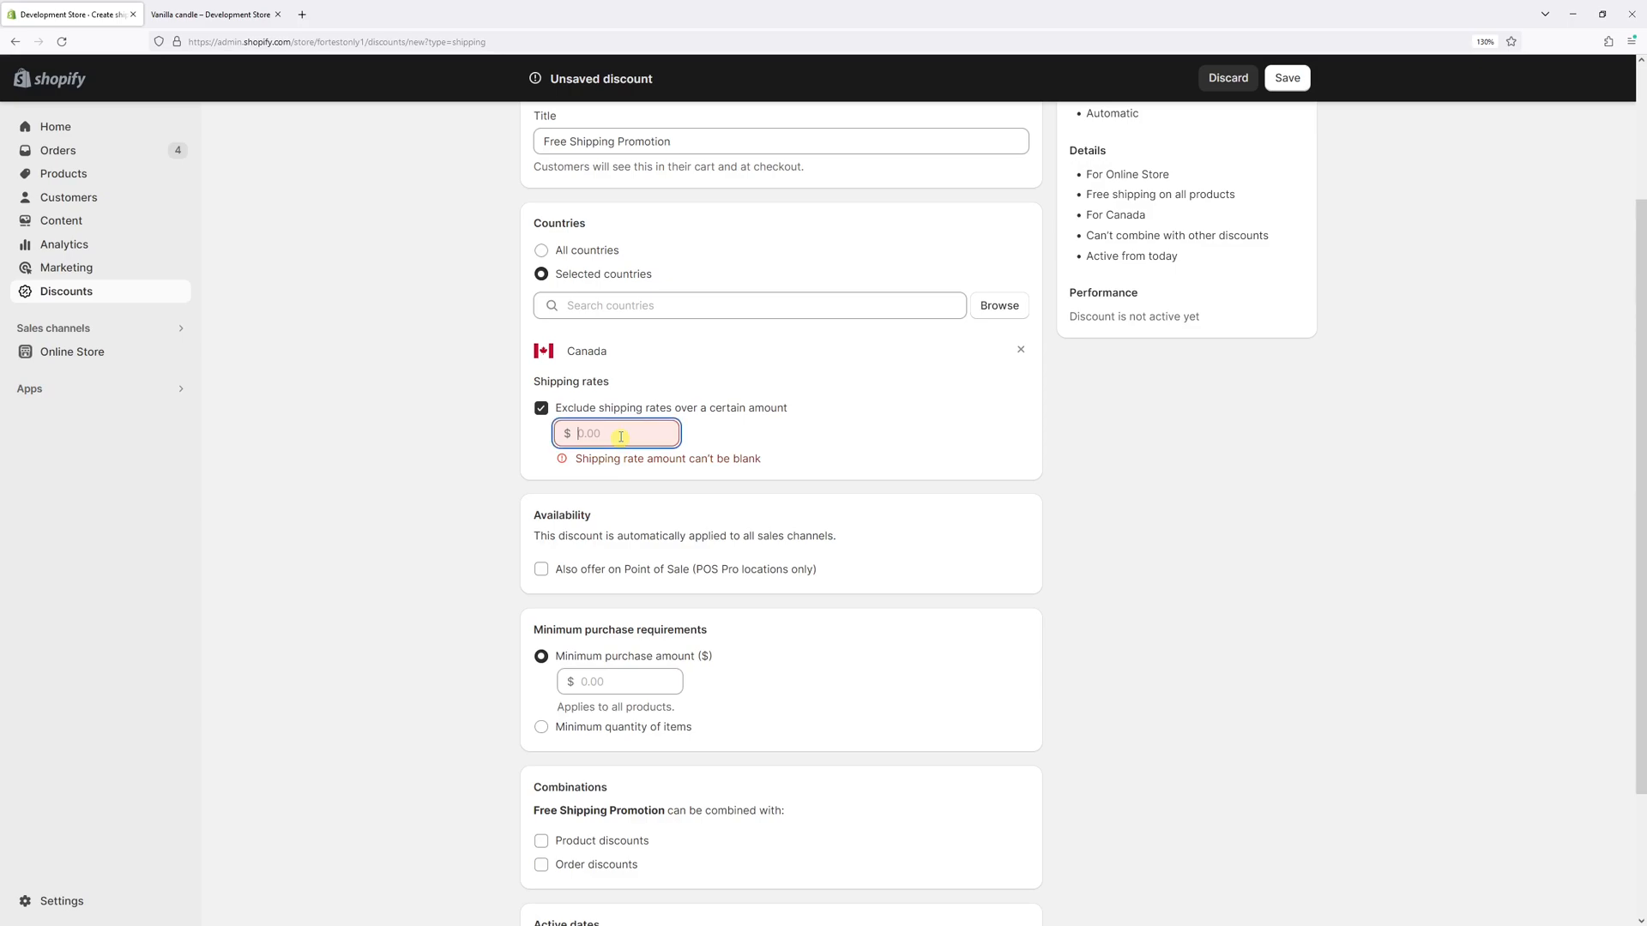
pyautogui.write('15')
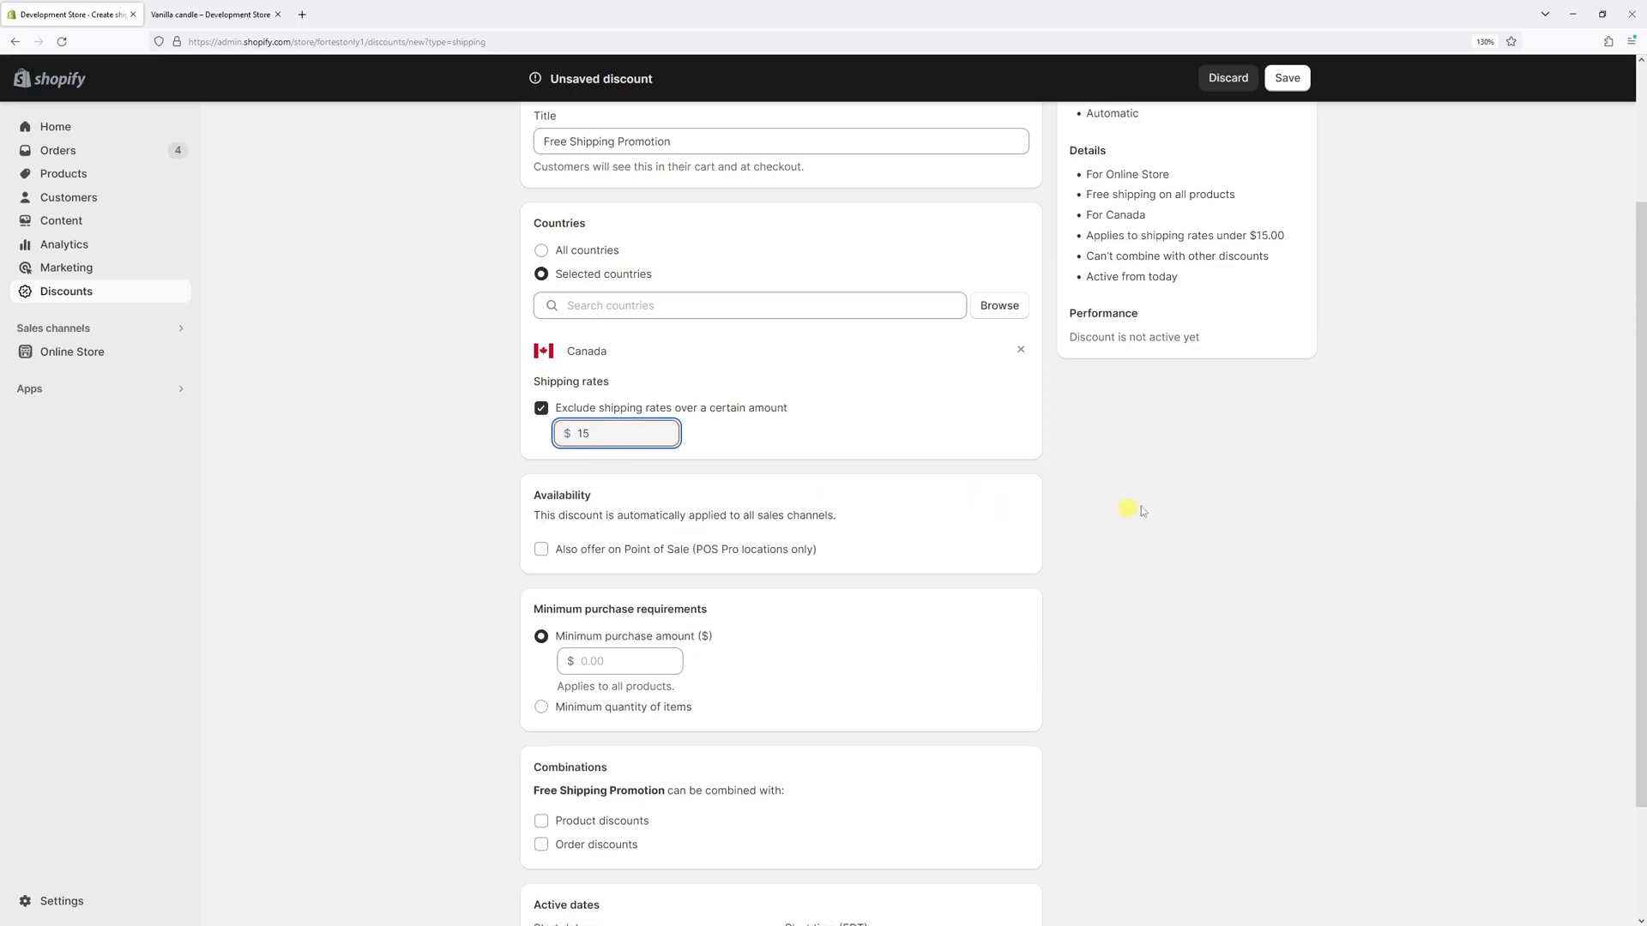
pyautogui.click(1166, 497)
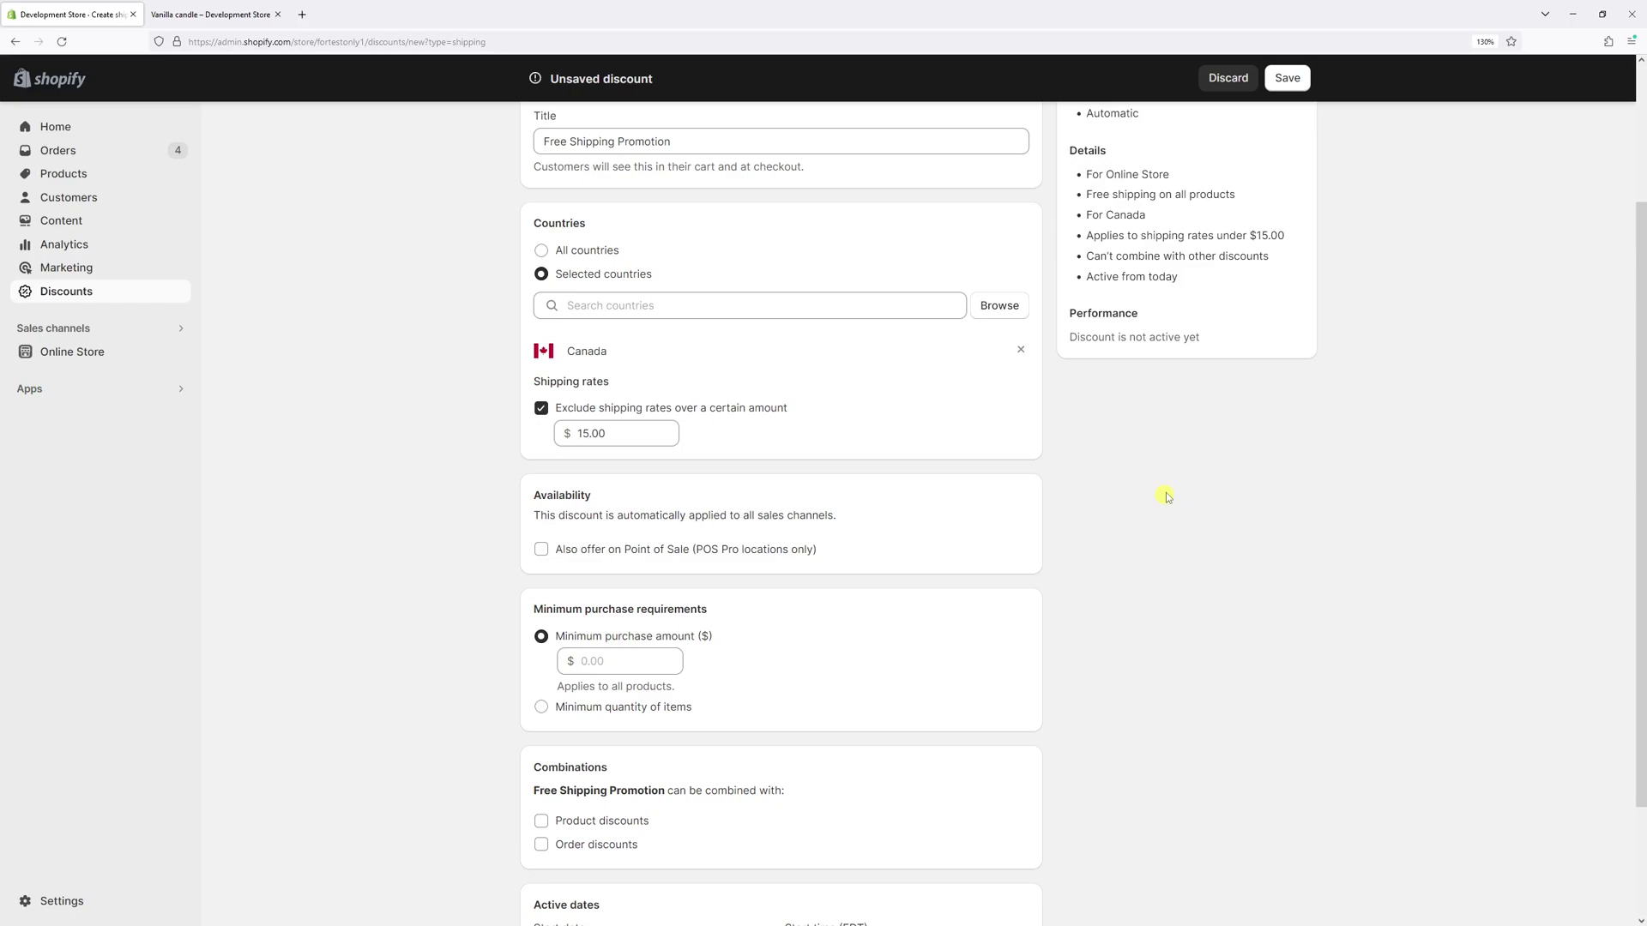
pyautogui.scroll(-3)
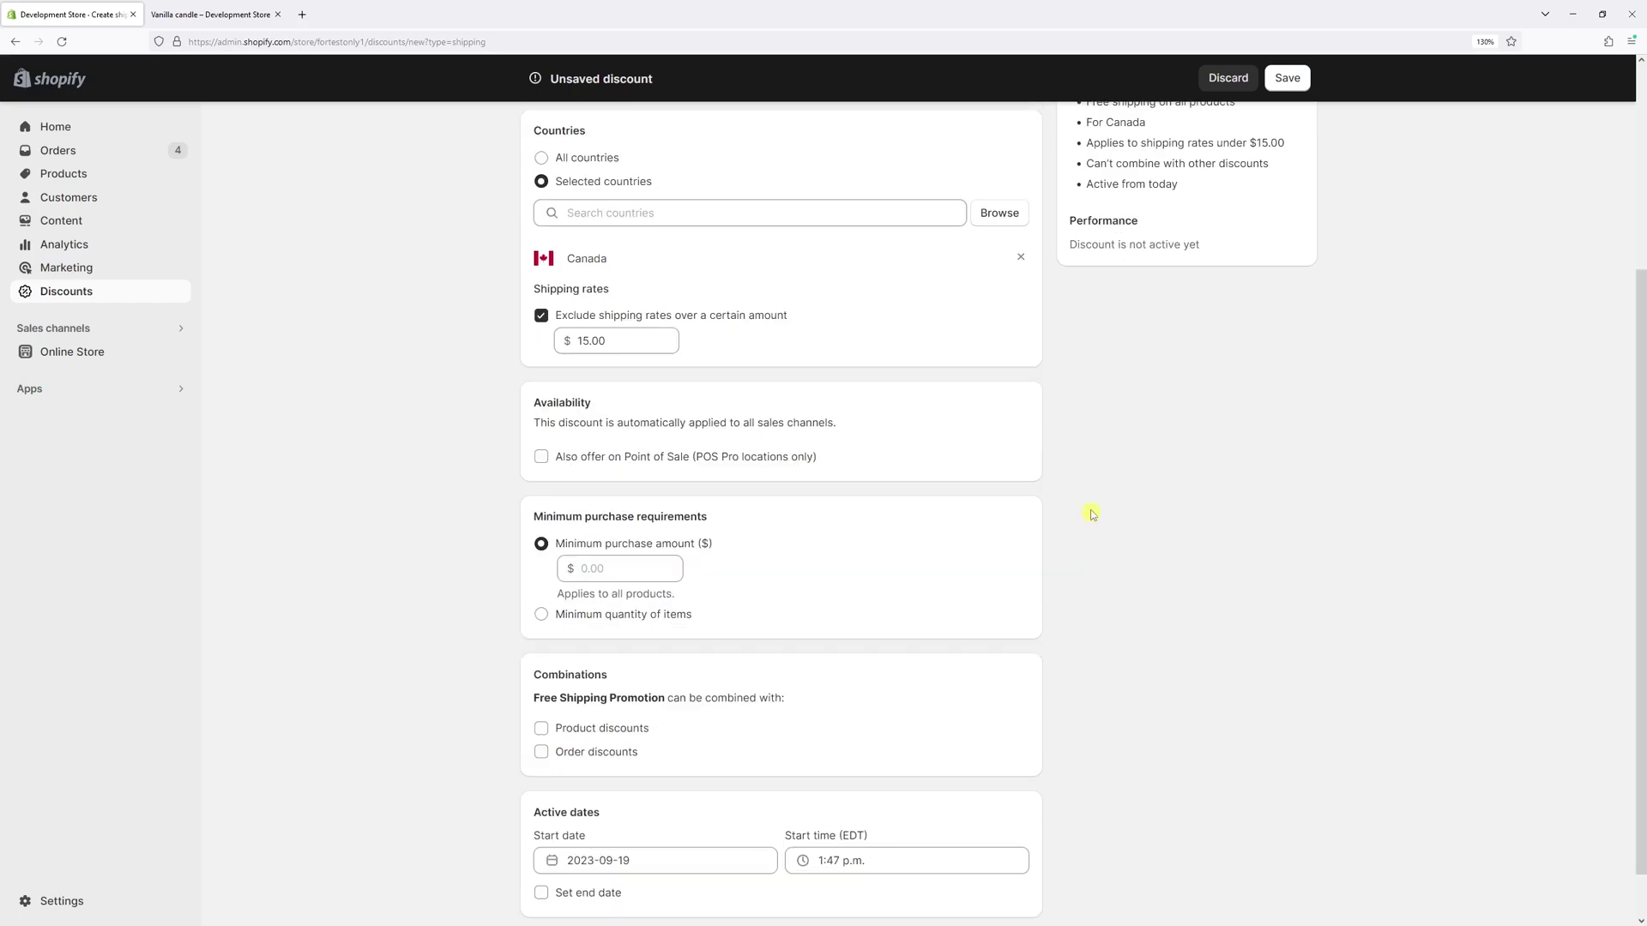
pyautogui.moveTo(999, 630)
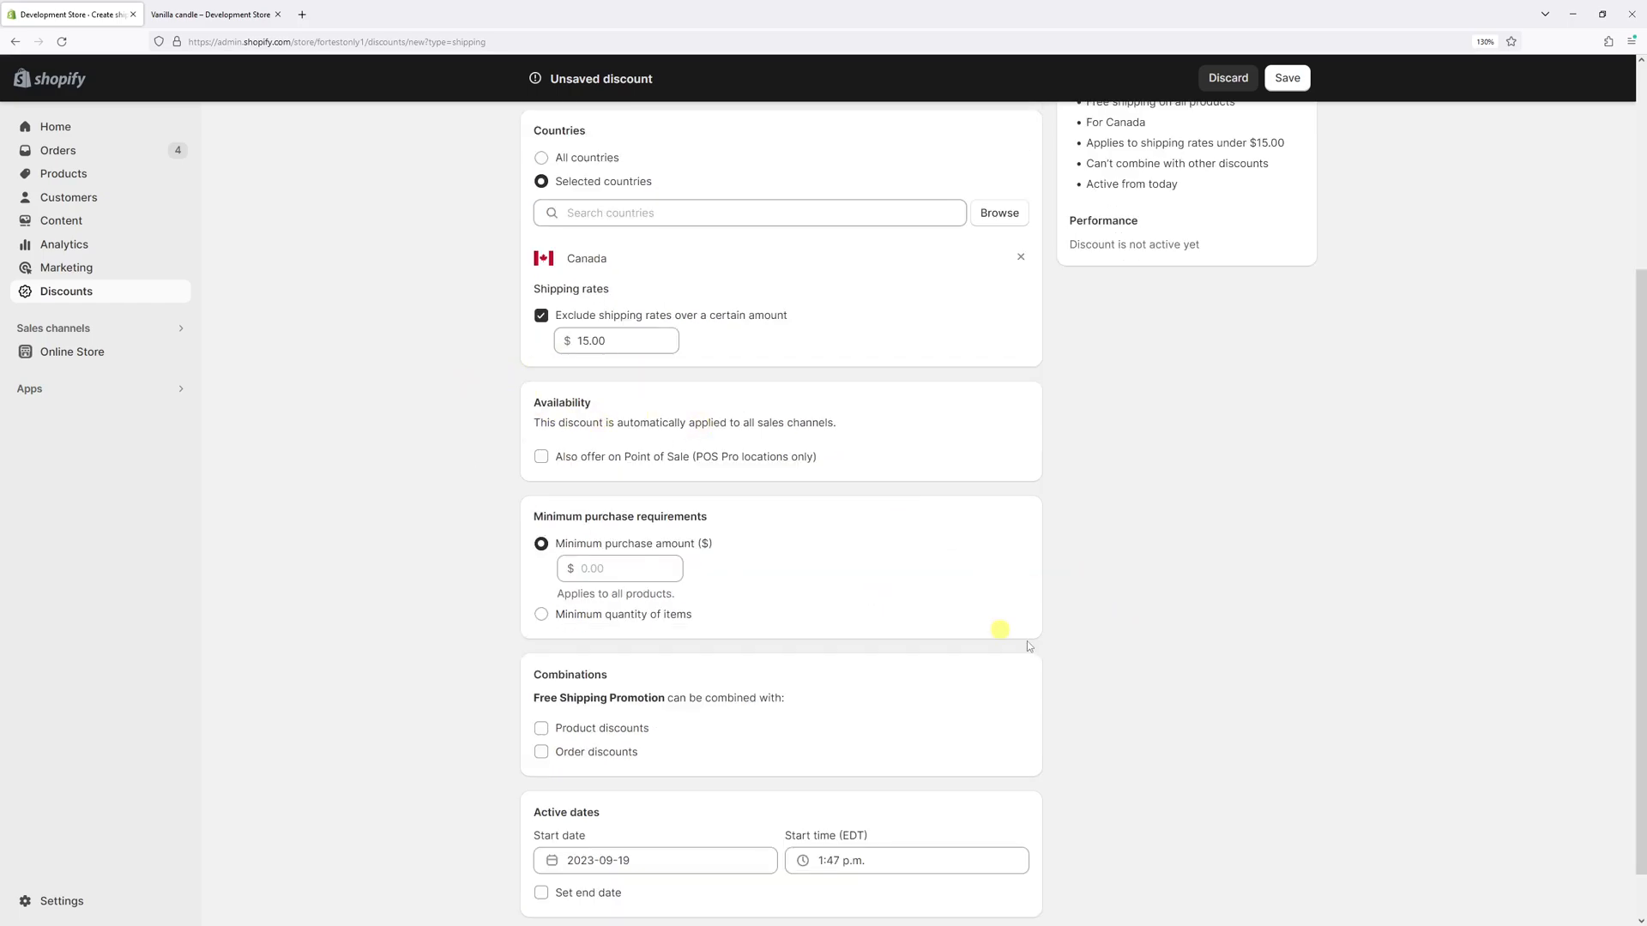
pyautogui.moveTo(822, 477)
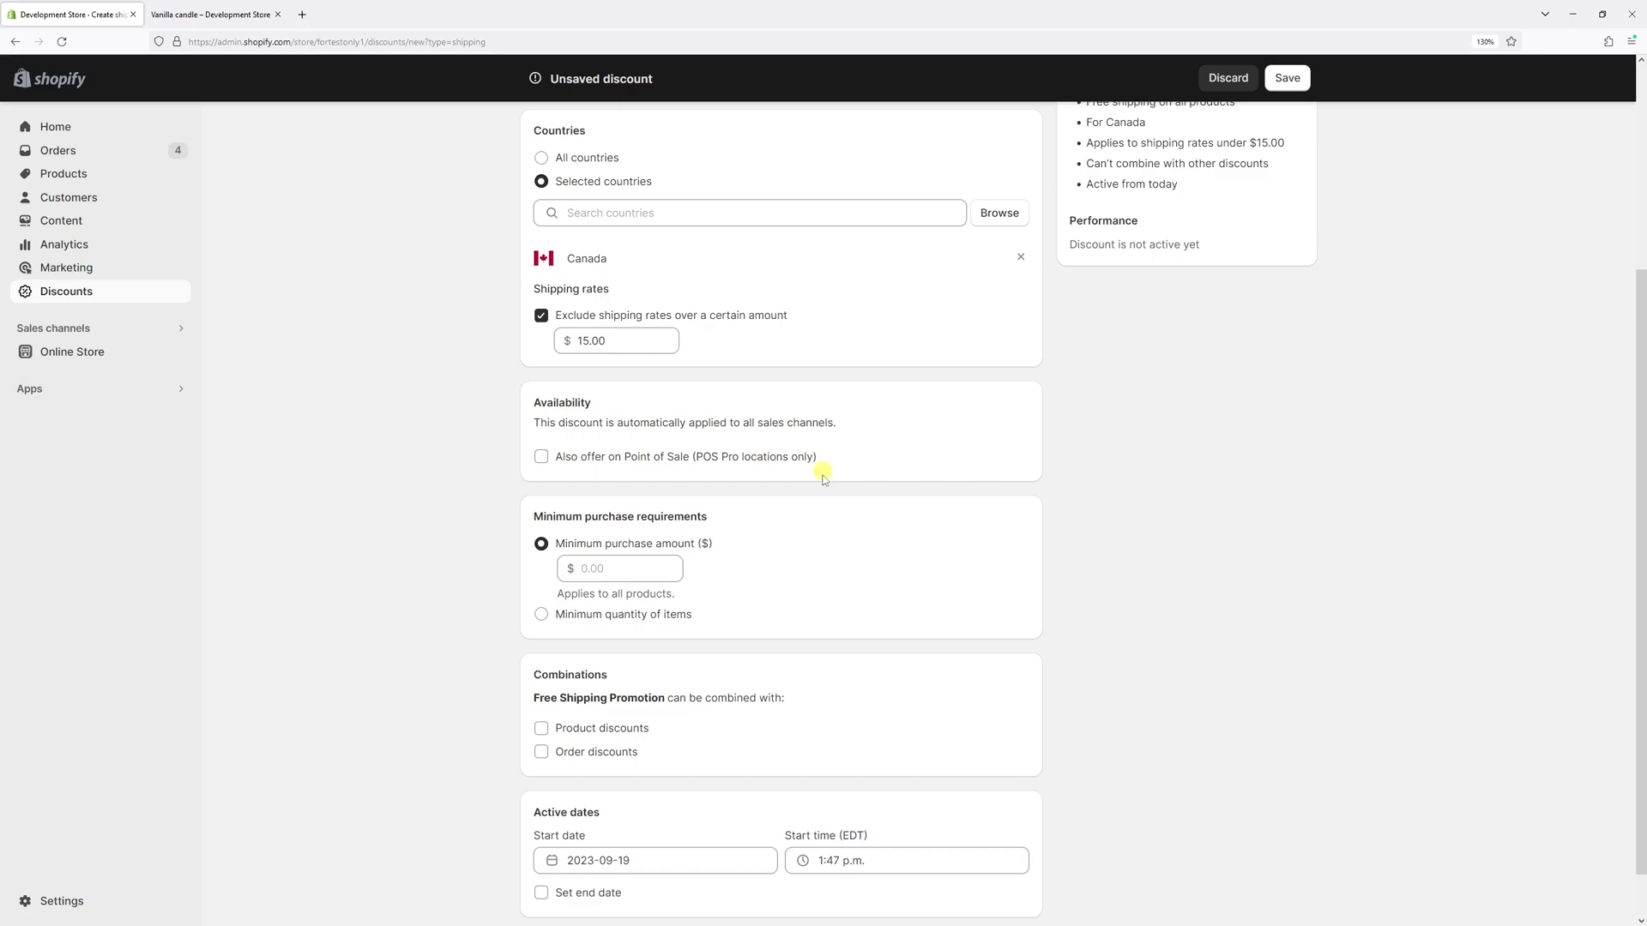
pyautogui.click(543, 457)
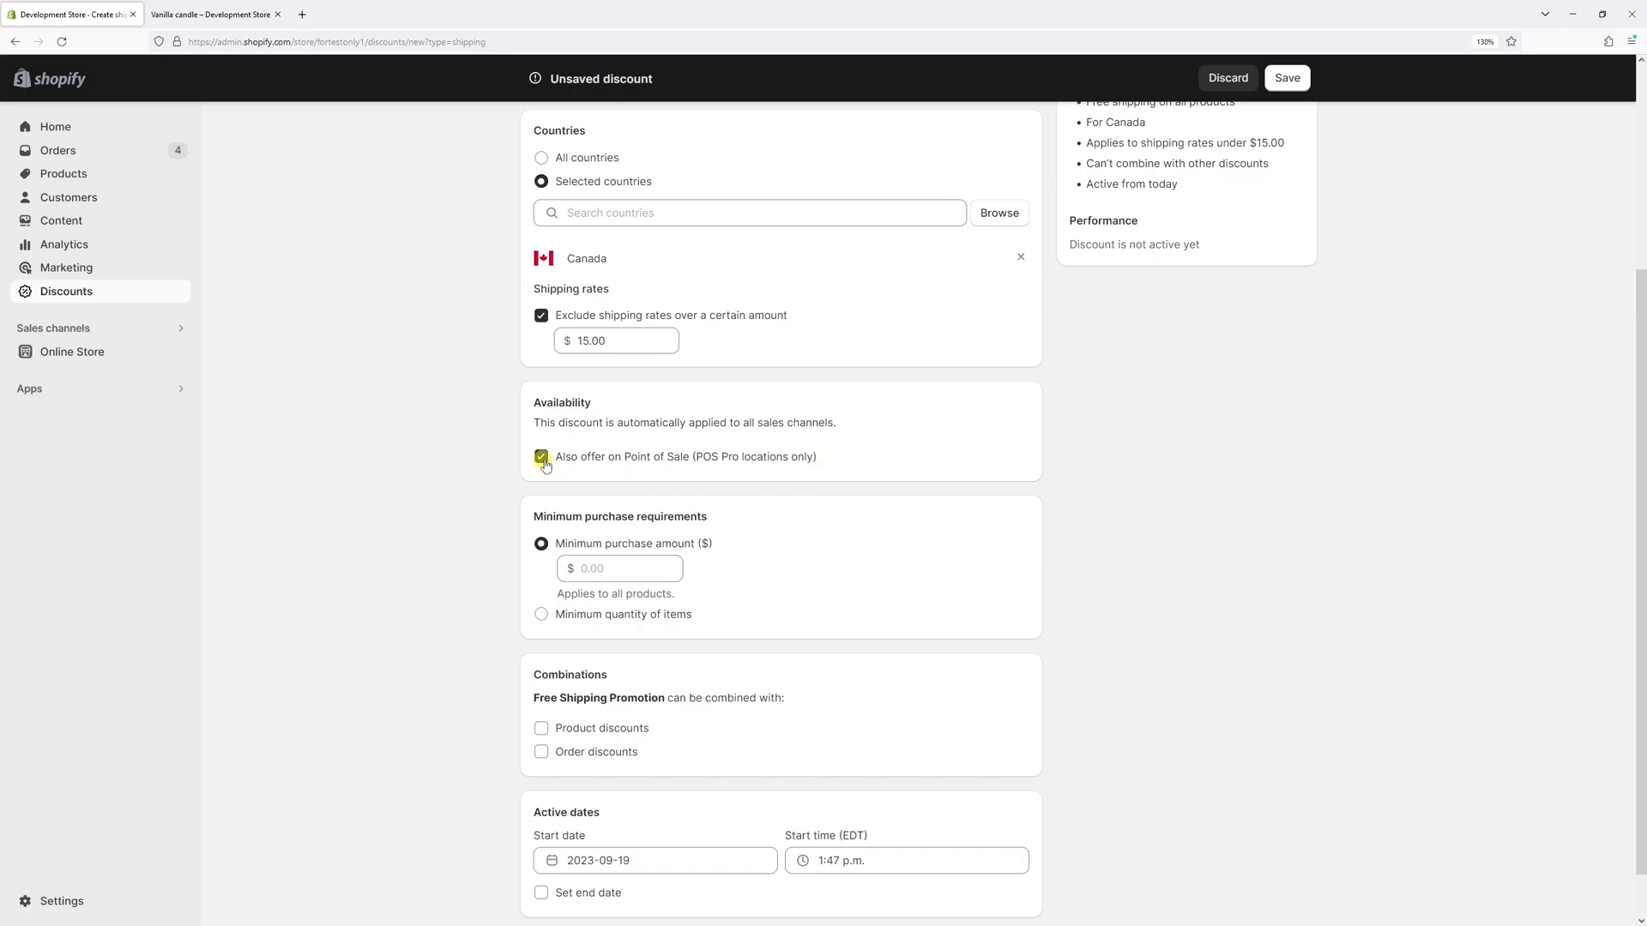
pyautogui.click(542, 457)
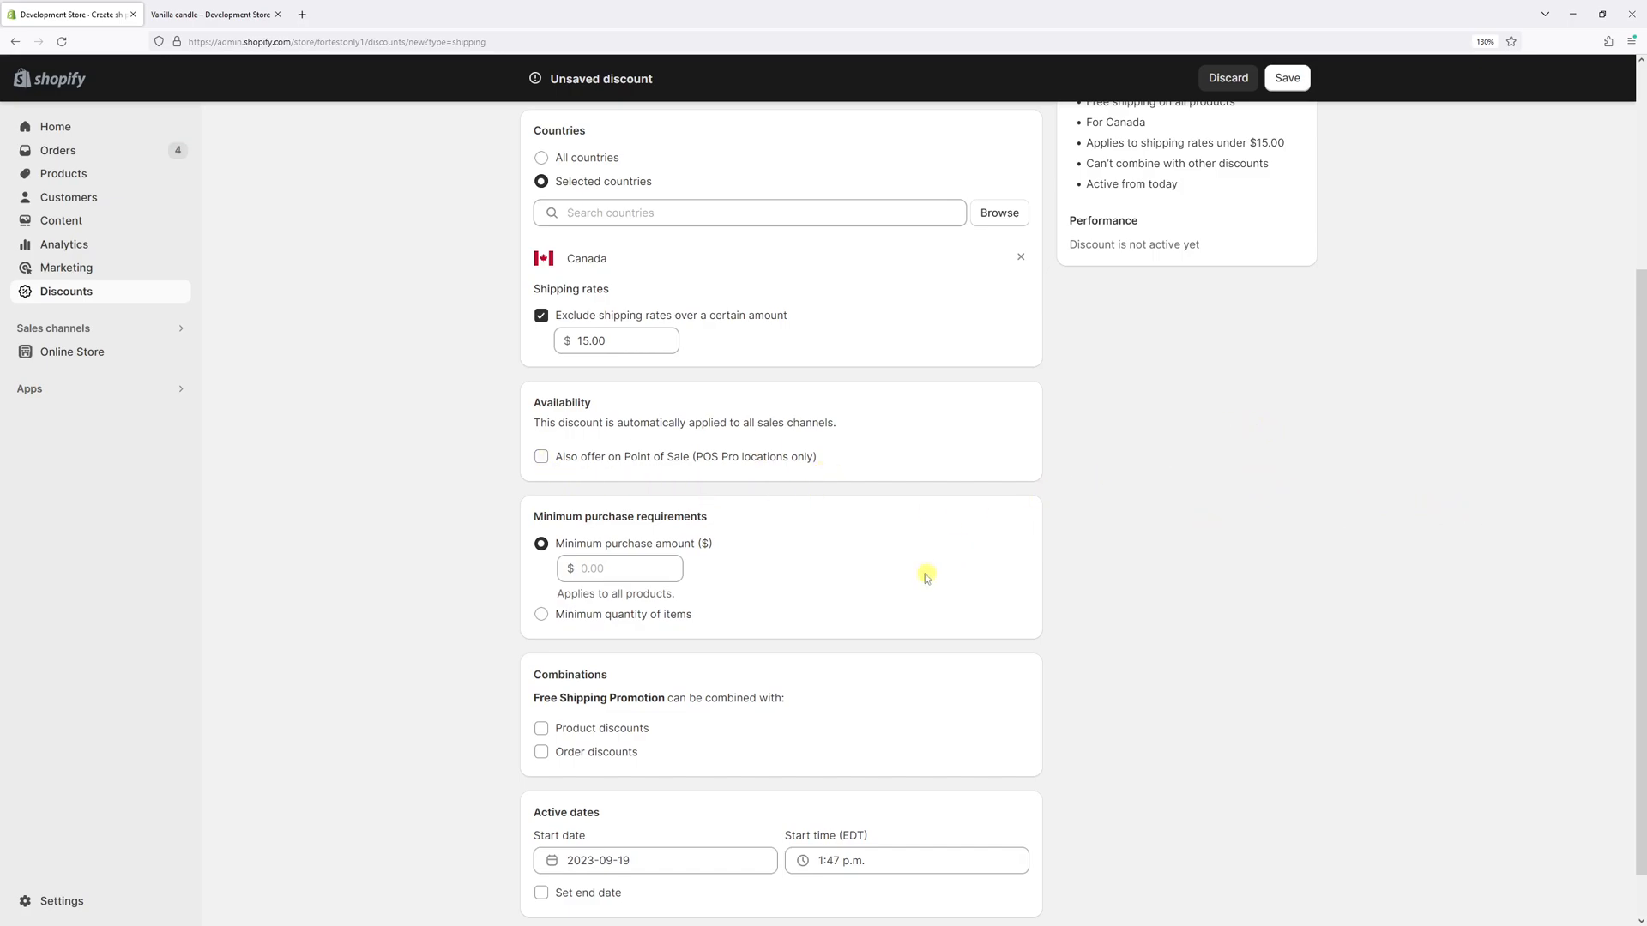
pyautogui.scroll(-3)
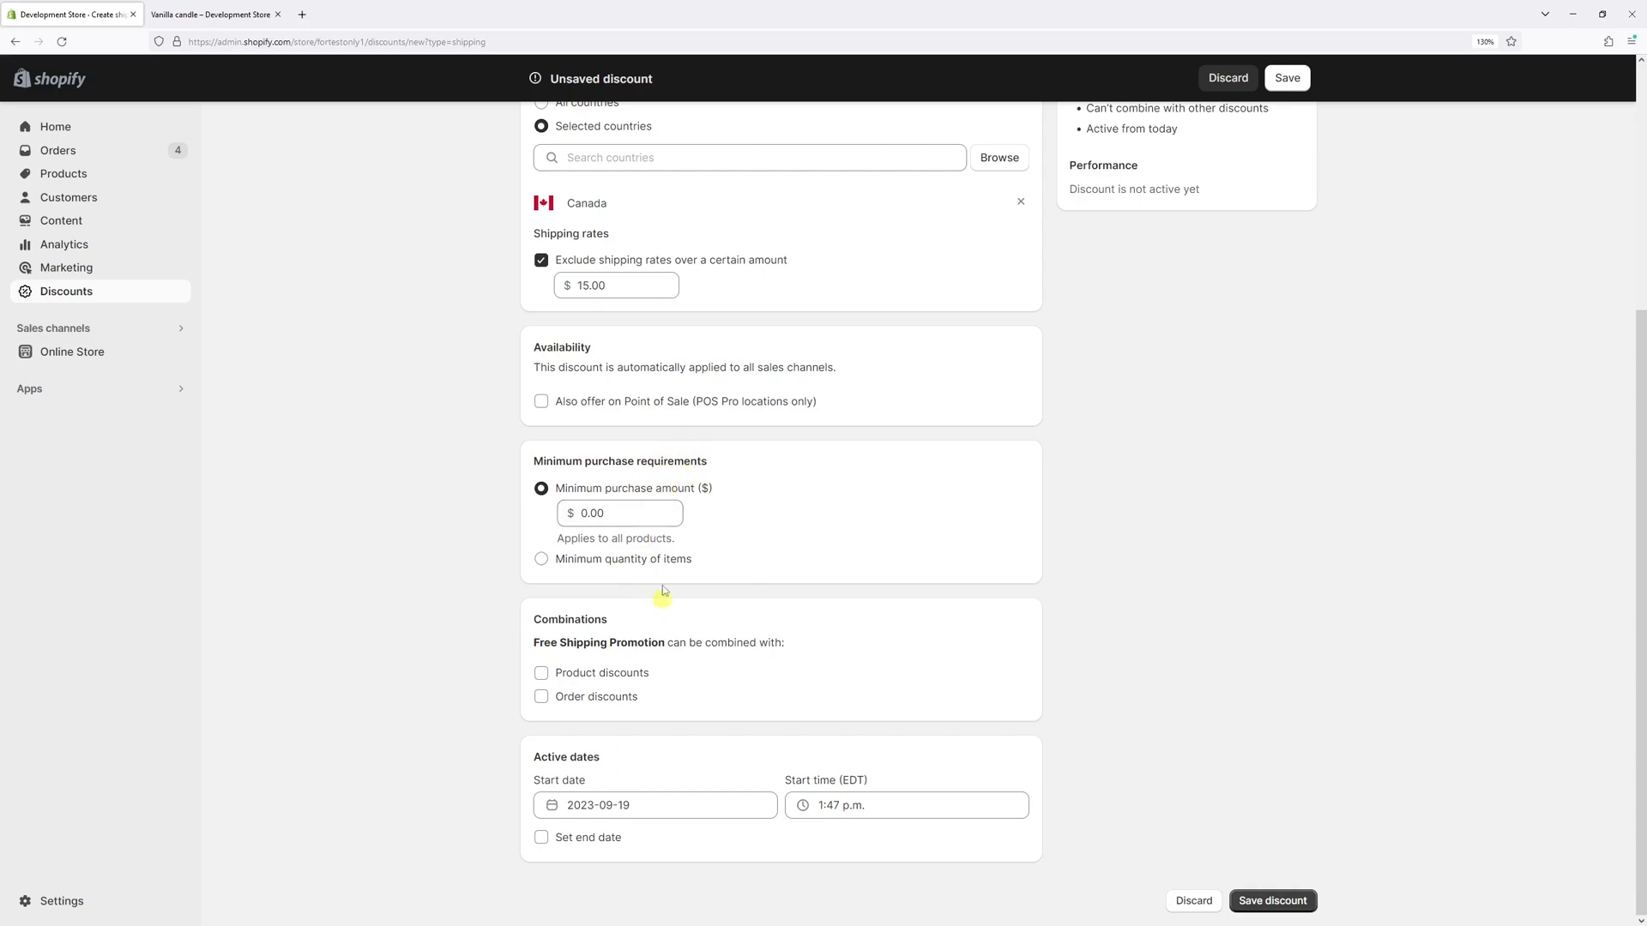
# - Set the minimum purchase amount to $10.00
pyautogui.click(619, 513)
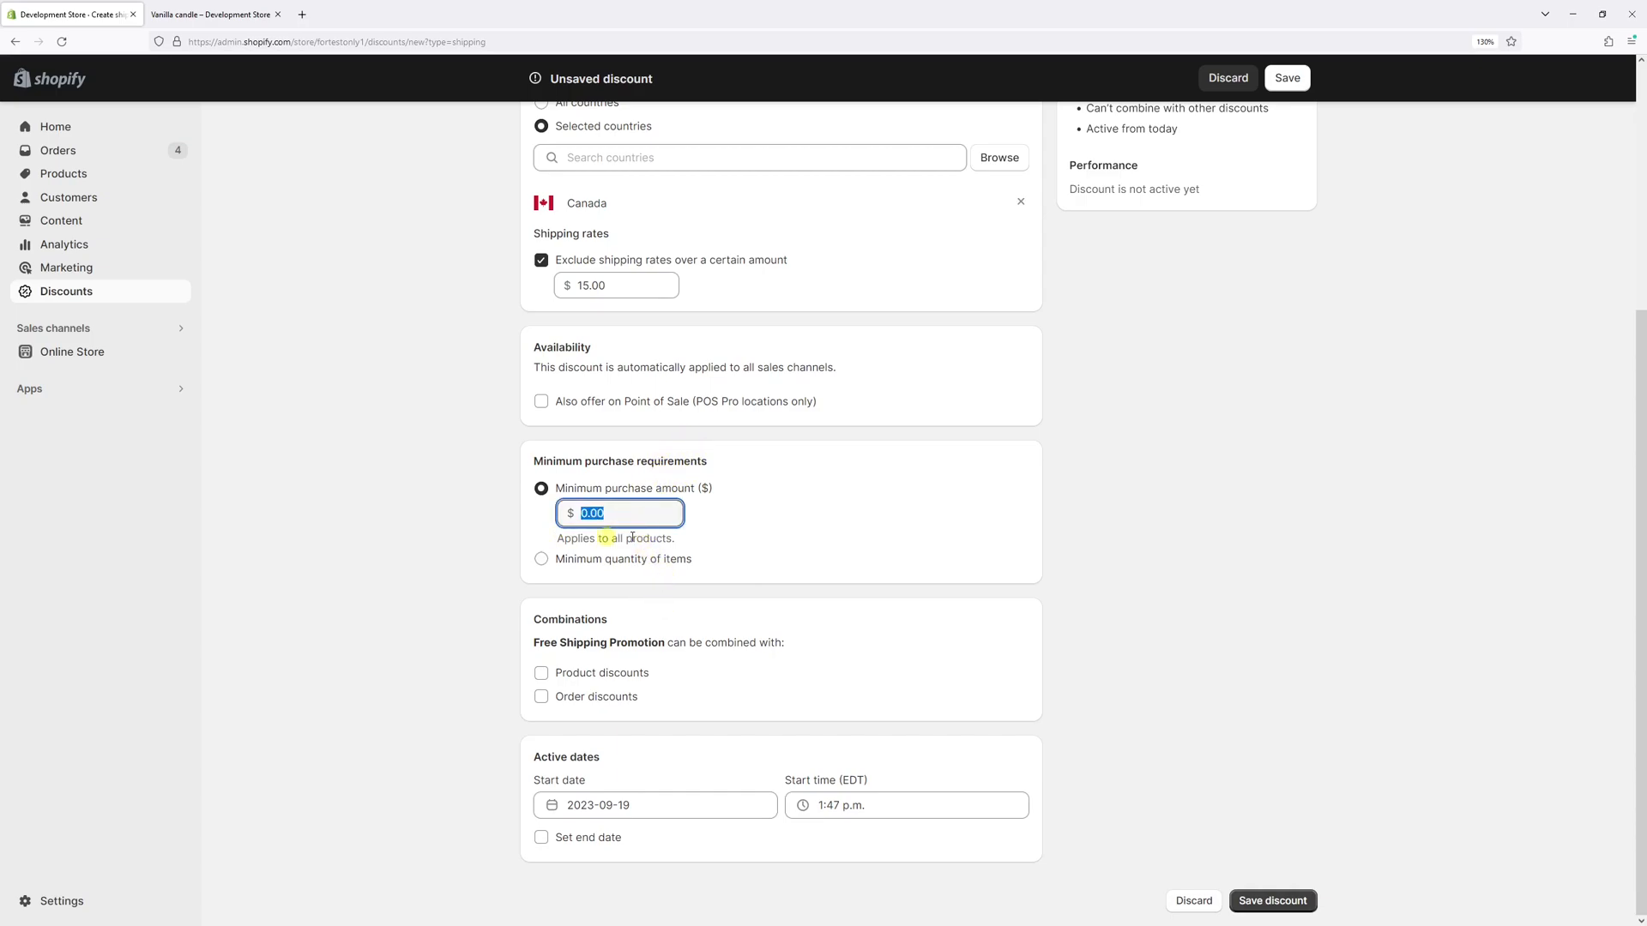
pyautogui.moveTo(725, 507)
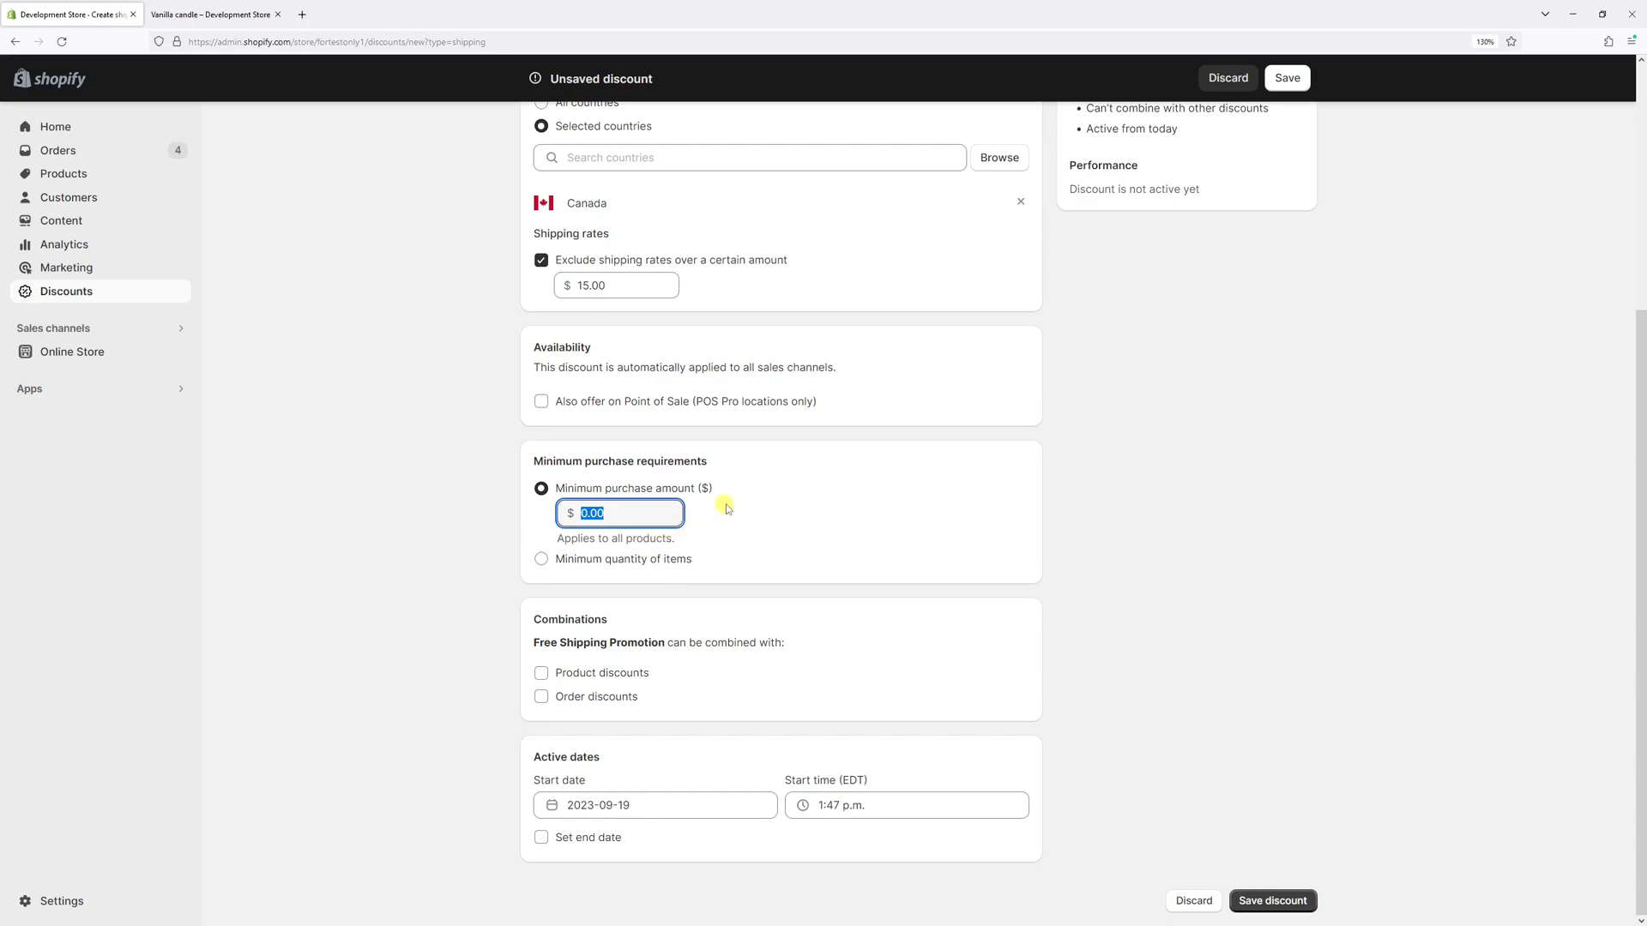
pyautogui.write('10')
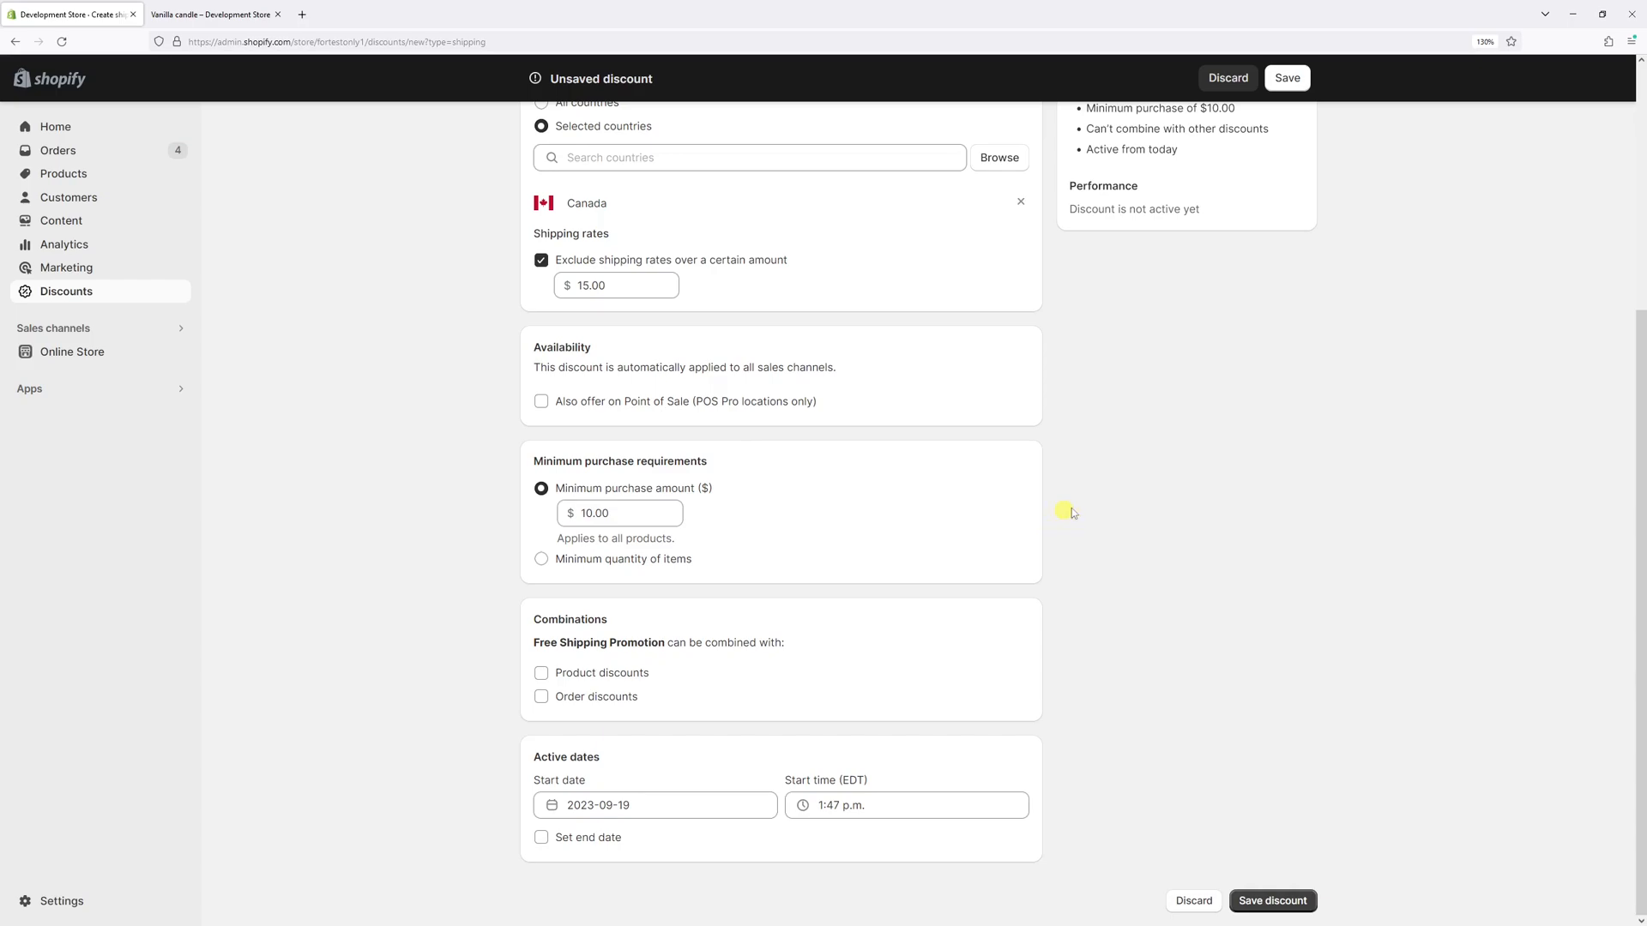
pyautogui.moveTo(731, 597)
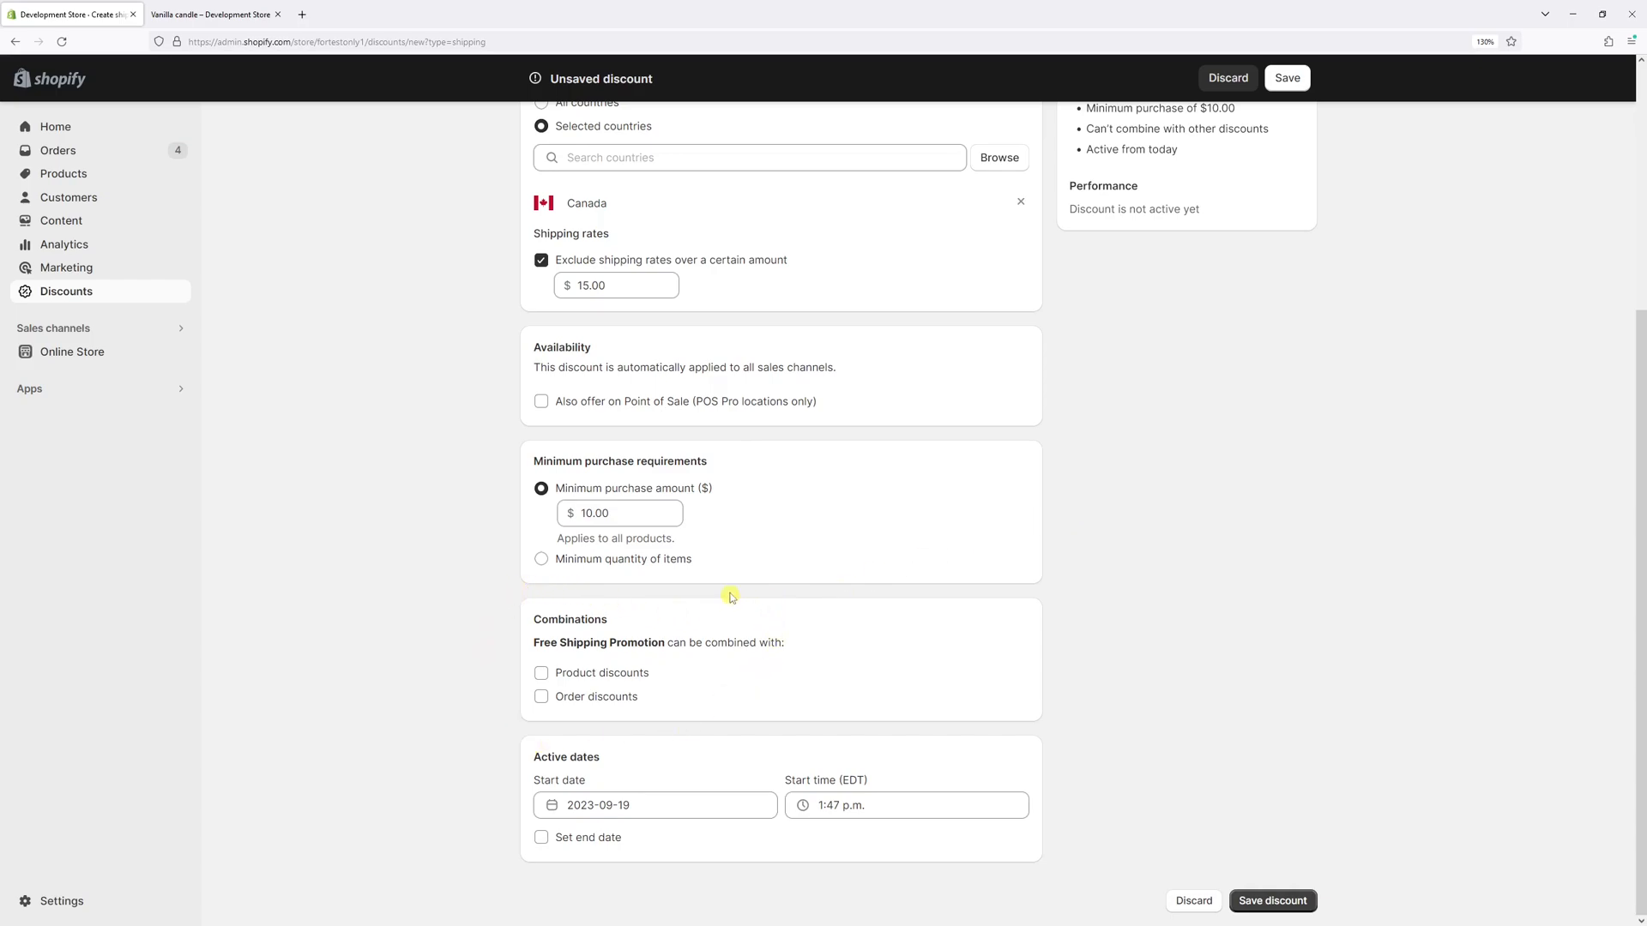
pyautogui.moveTo(788, 539)
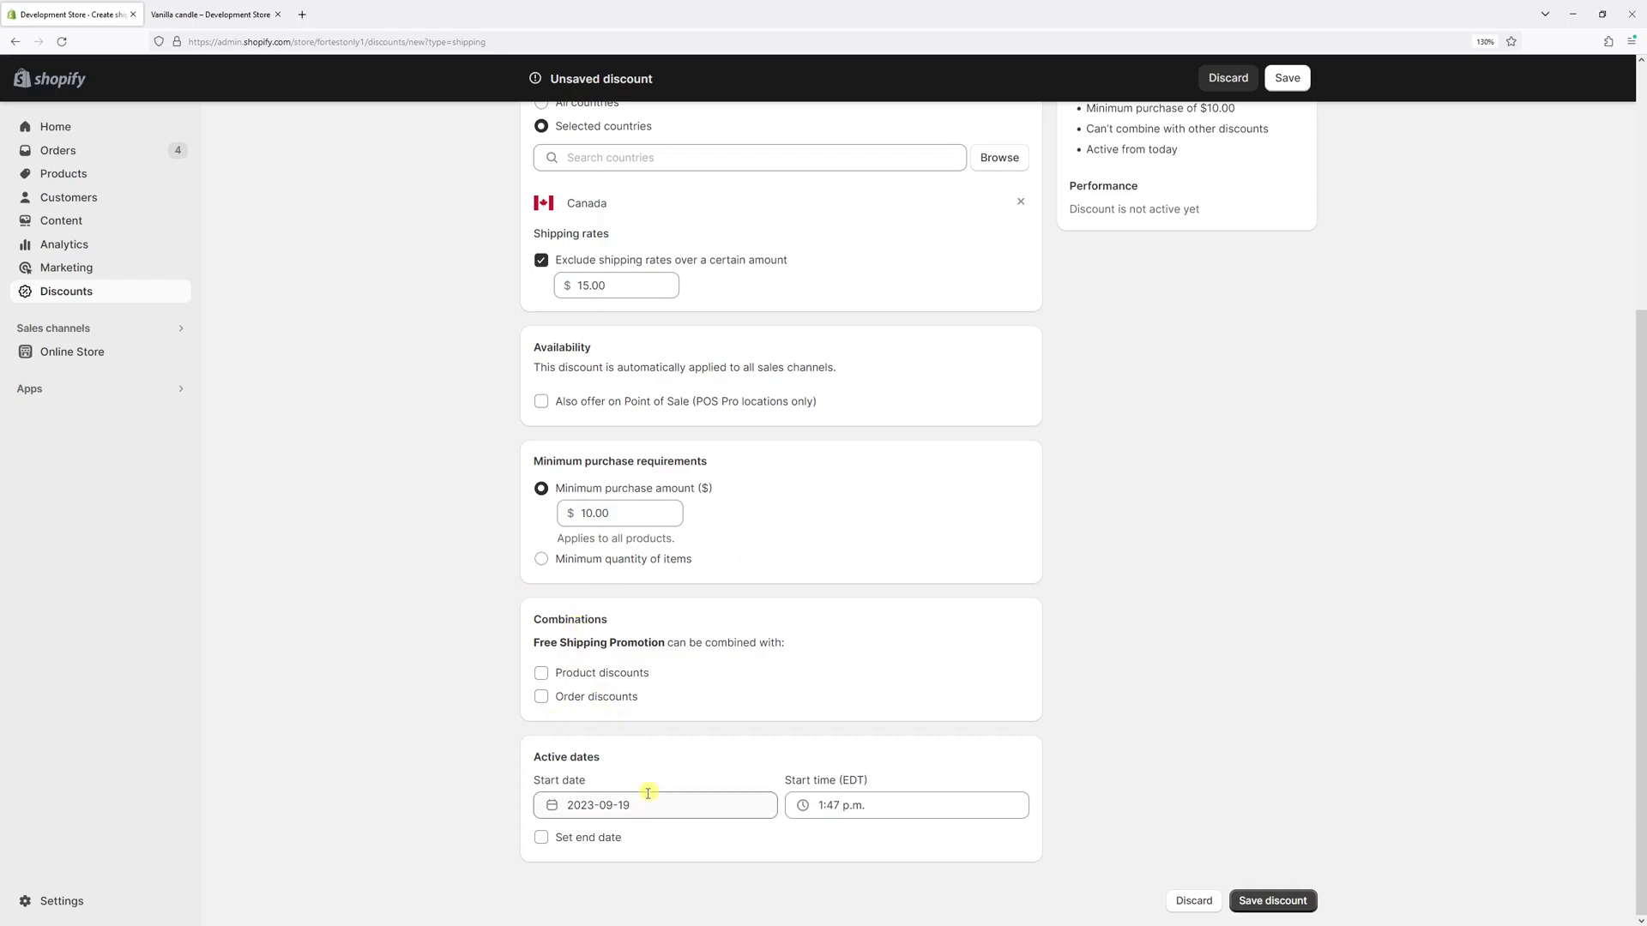
pyautogui.moveTo(623, 789)
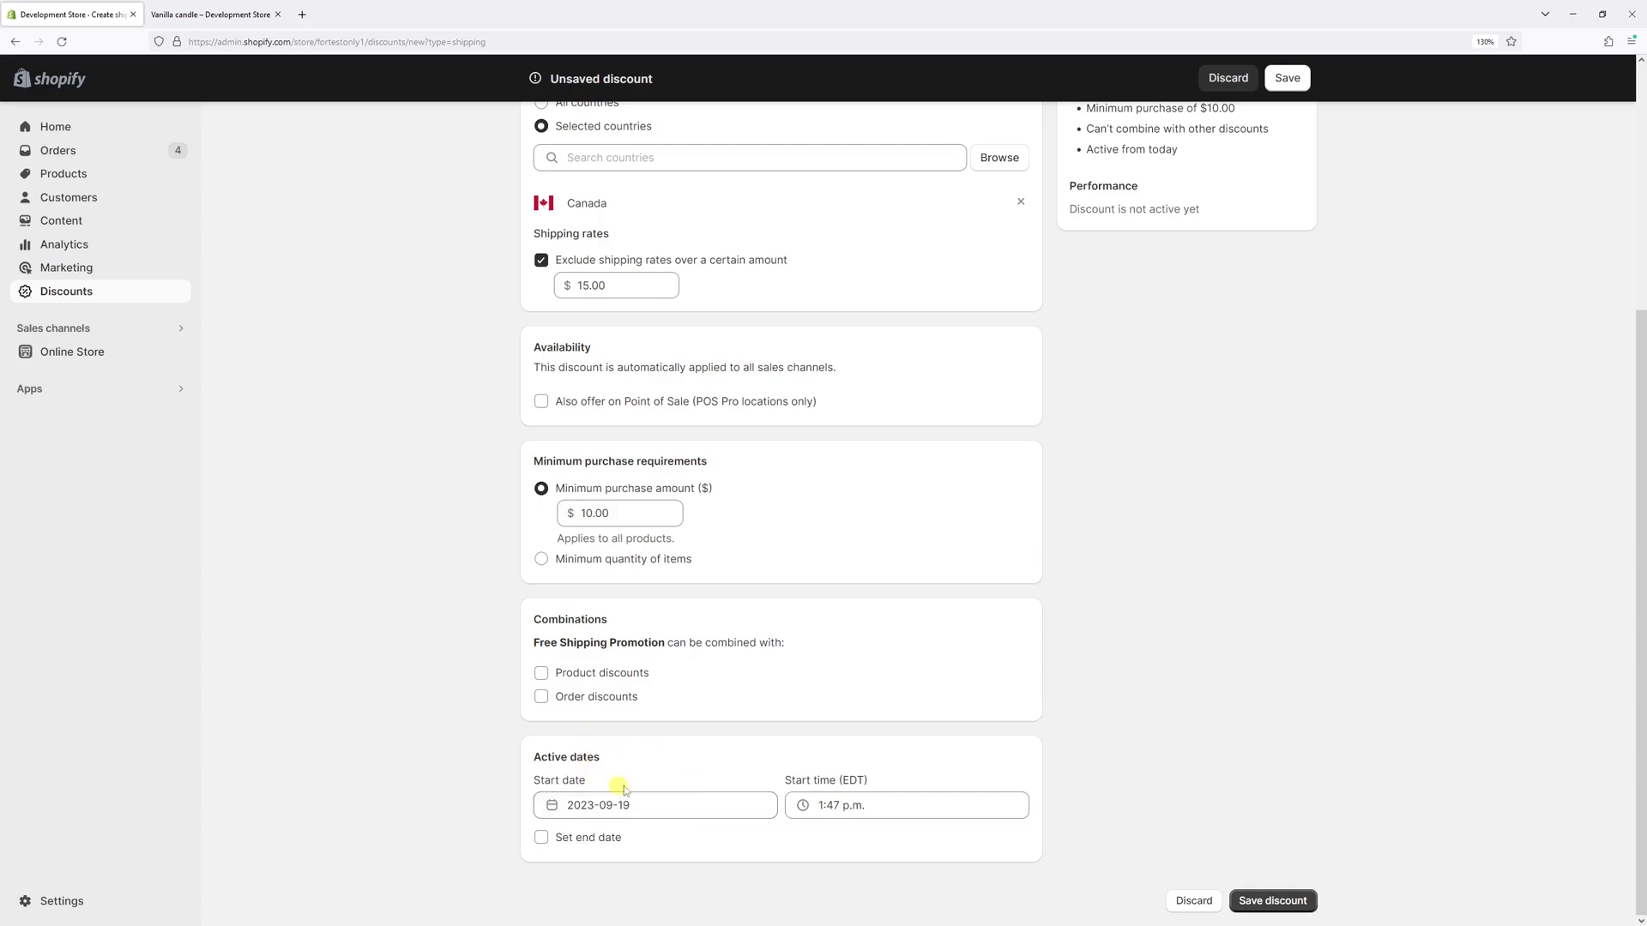
# - Set an end date of 2023-09-26, save the discount, and switch to the Vanilla candle storefront page
pyautogui.click(655, 806)
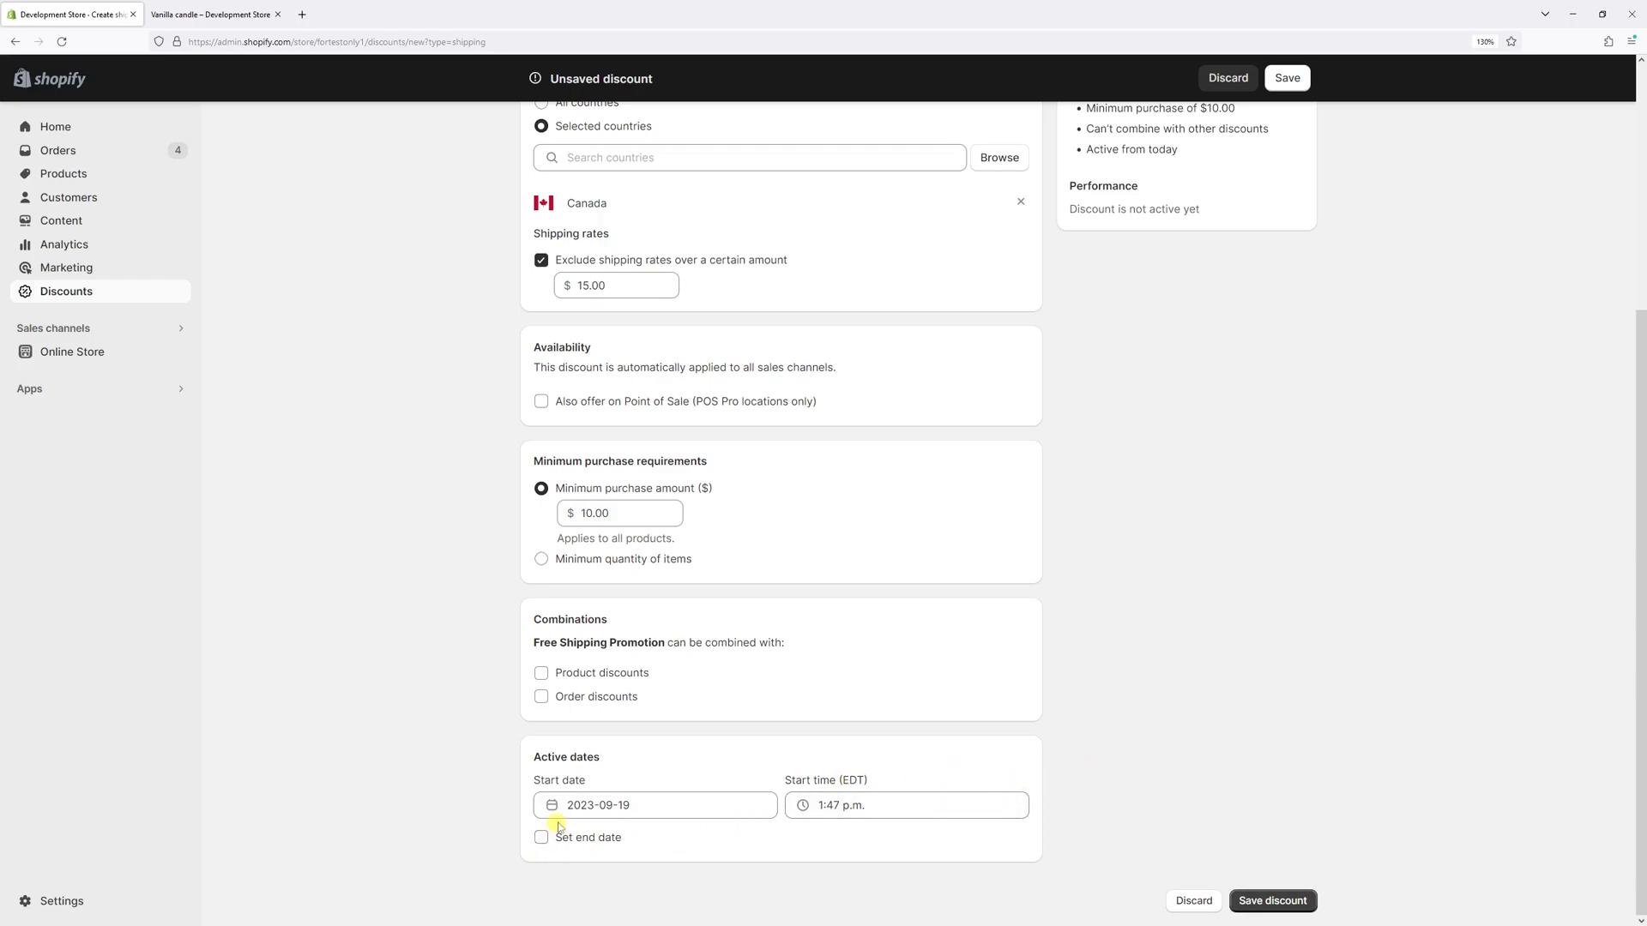
pyautogui.click(540, 837)
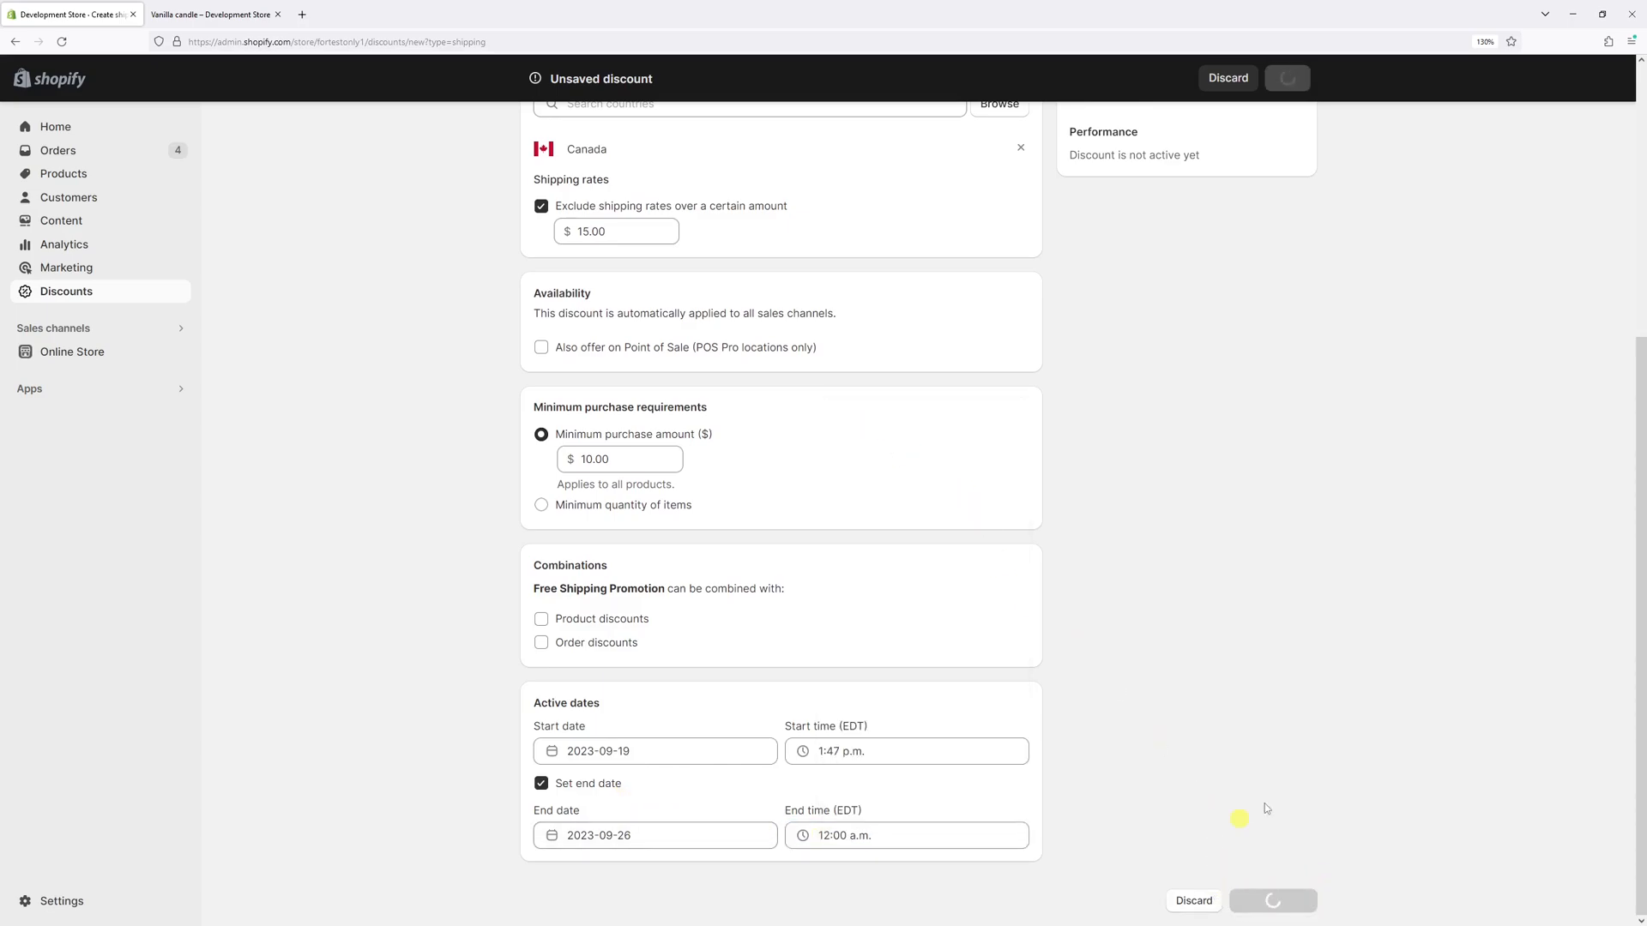
pyautogui.click(1287, 77)
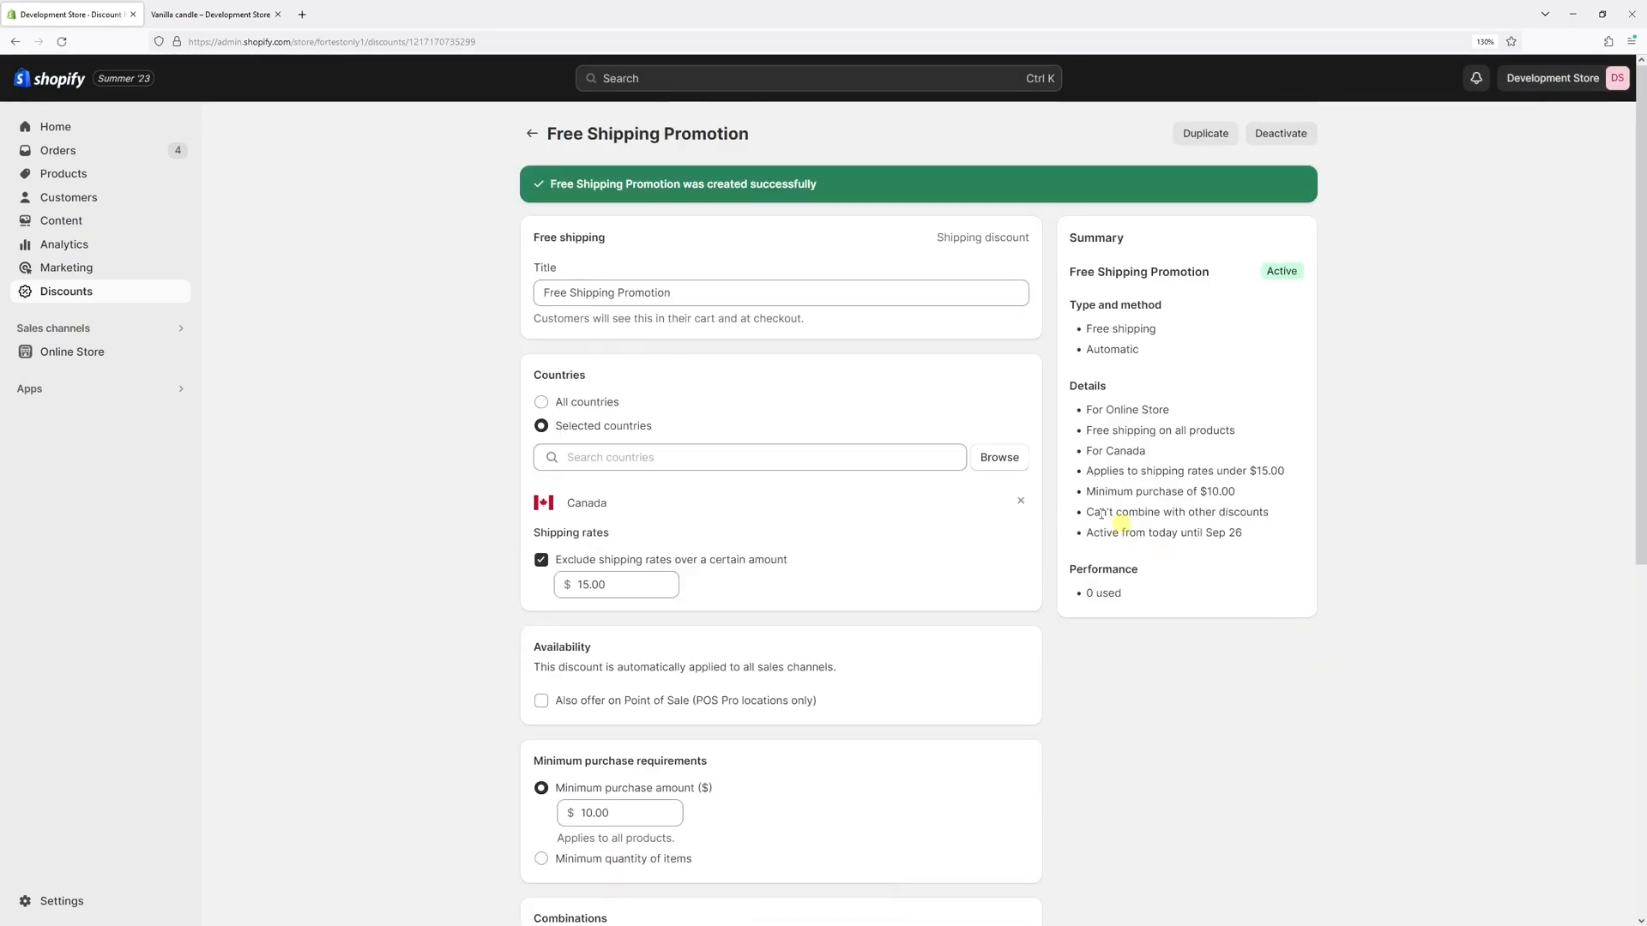
pyautogui.click(220, 14)
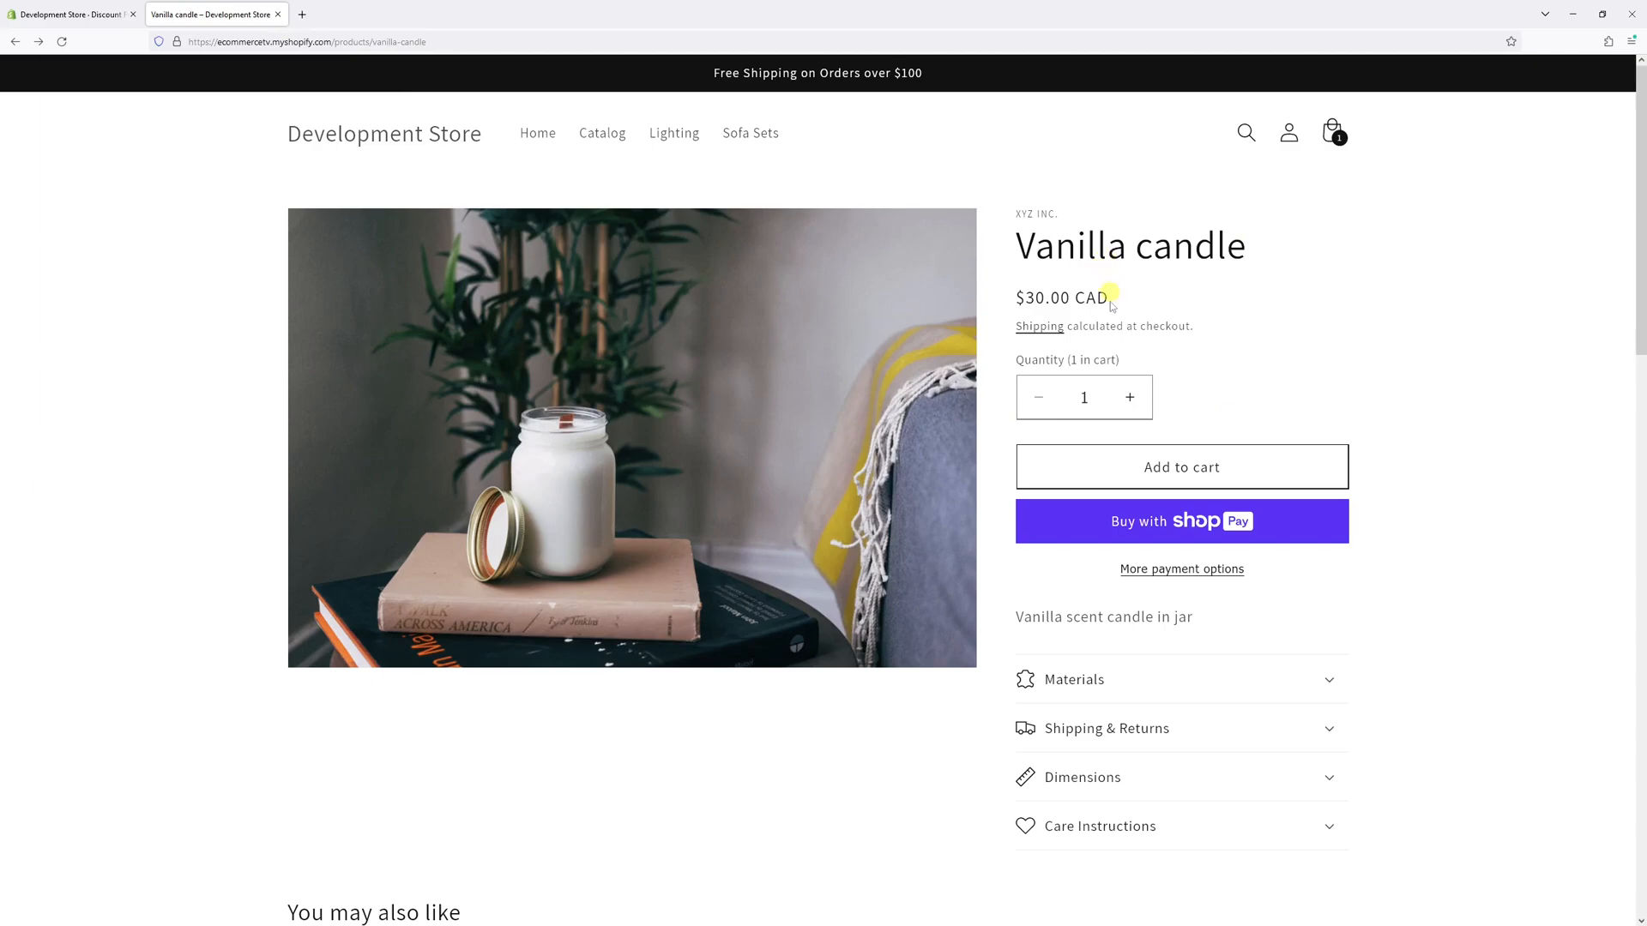
# - Add the Vanilla candle to the cart and proceed to checkout
pyautogui.click(1180, 467)
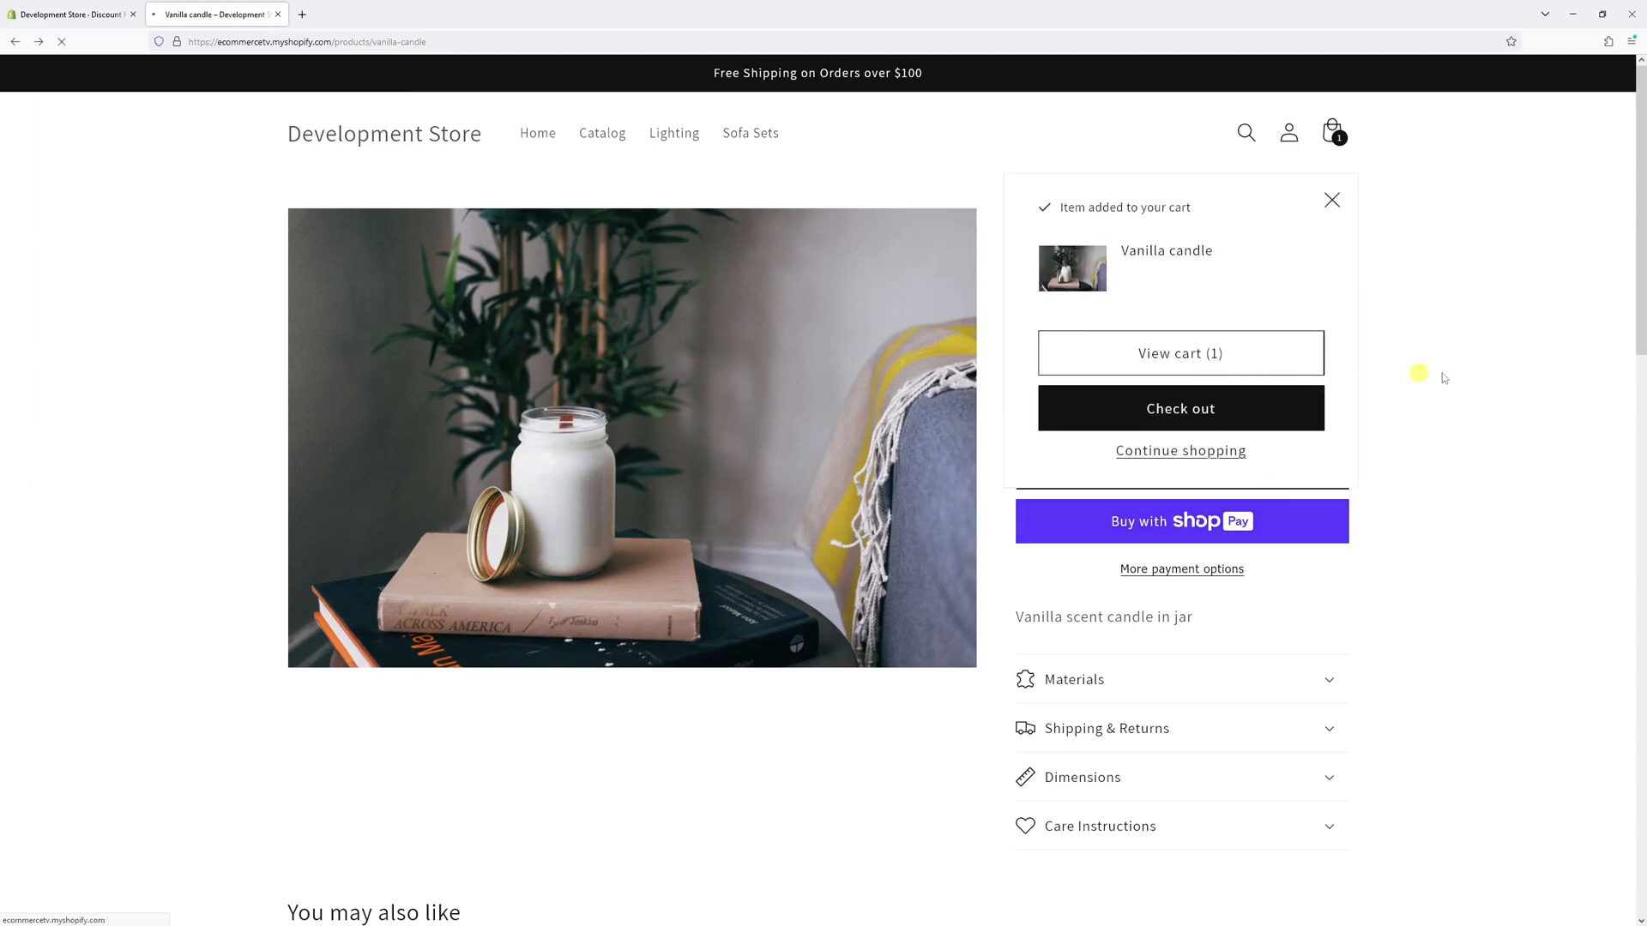
pyautogui.click(1180, 408)
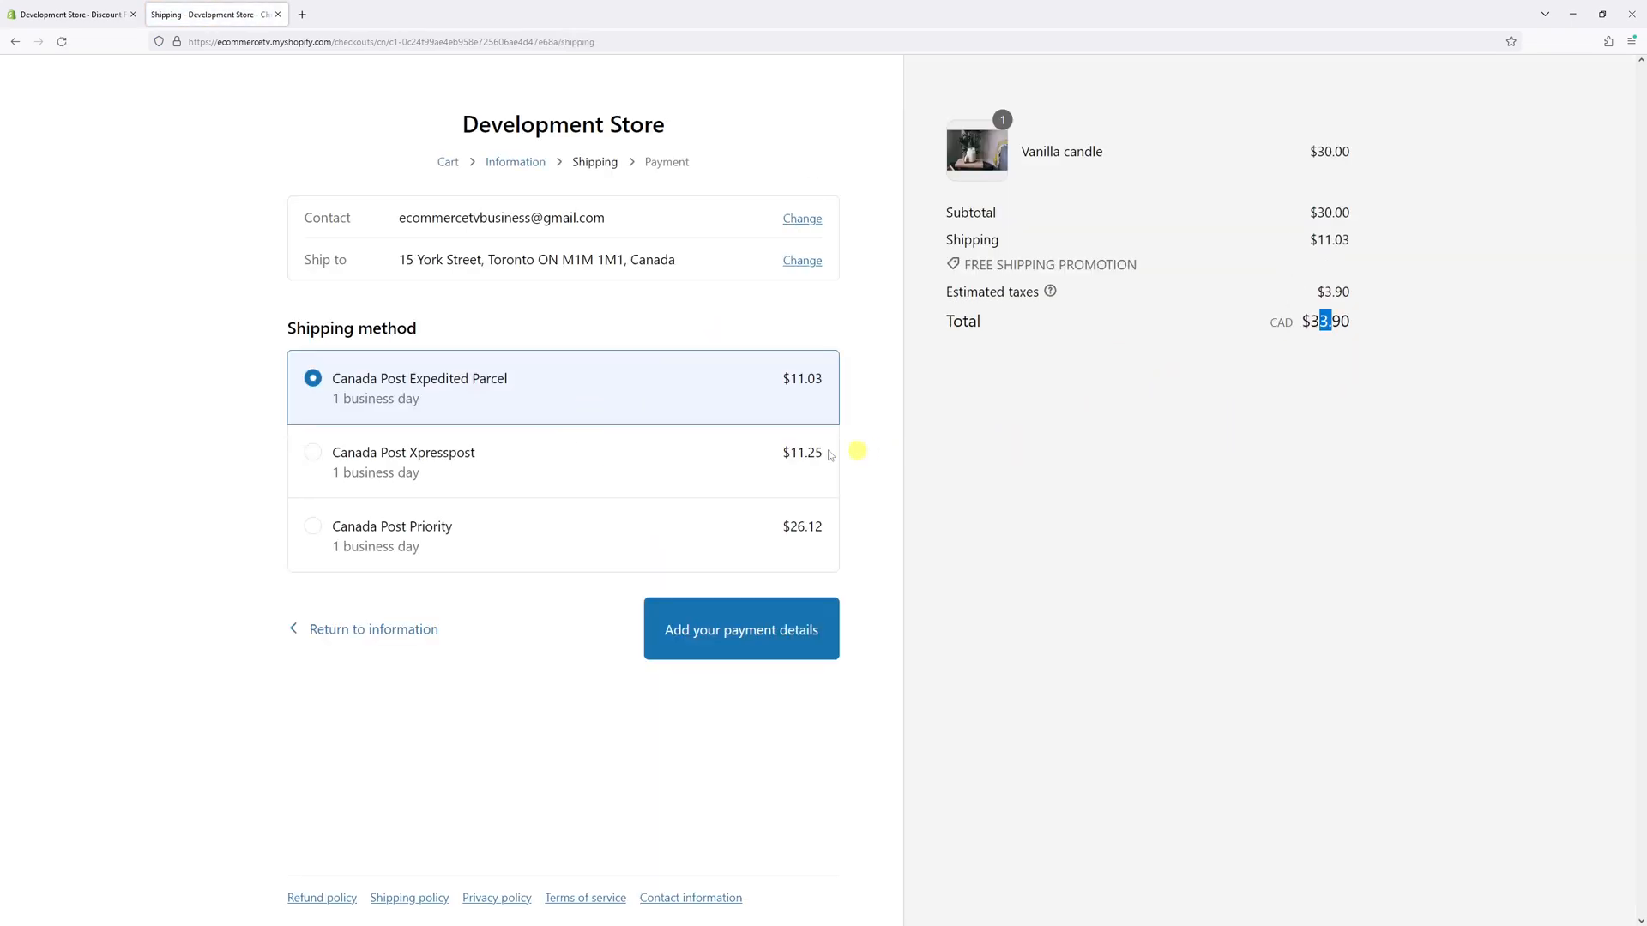
pyautogui.moveTo(558, 405)
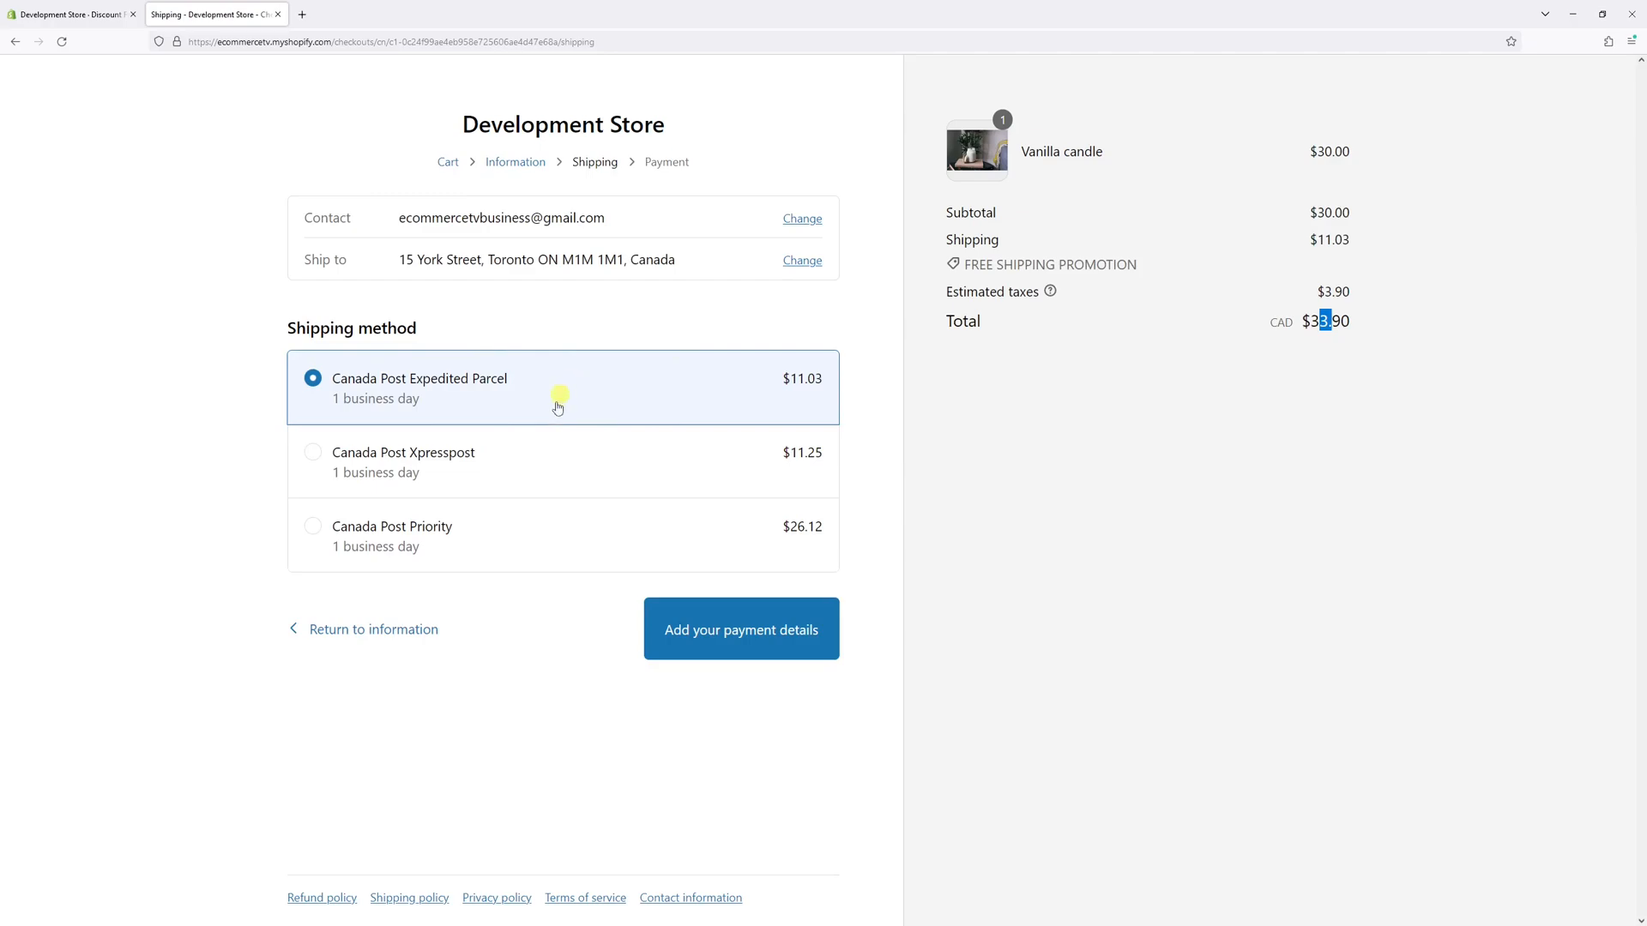
# - Select Xpresspost ($11.25) showing the promotion applied, then Priority ($26.12) where it drops off
pyautogui.click(312, 453)
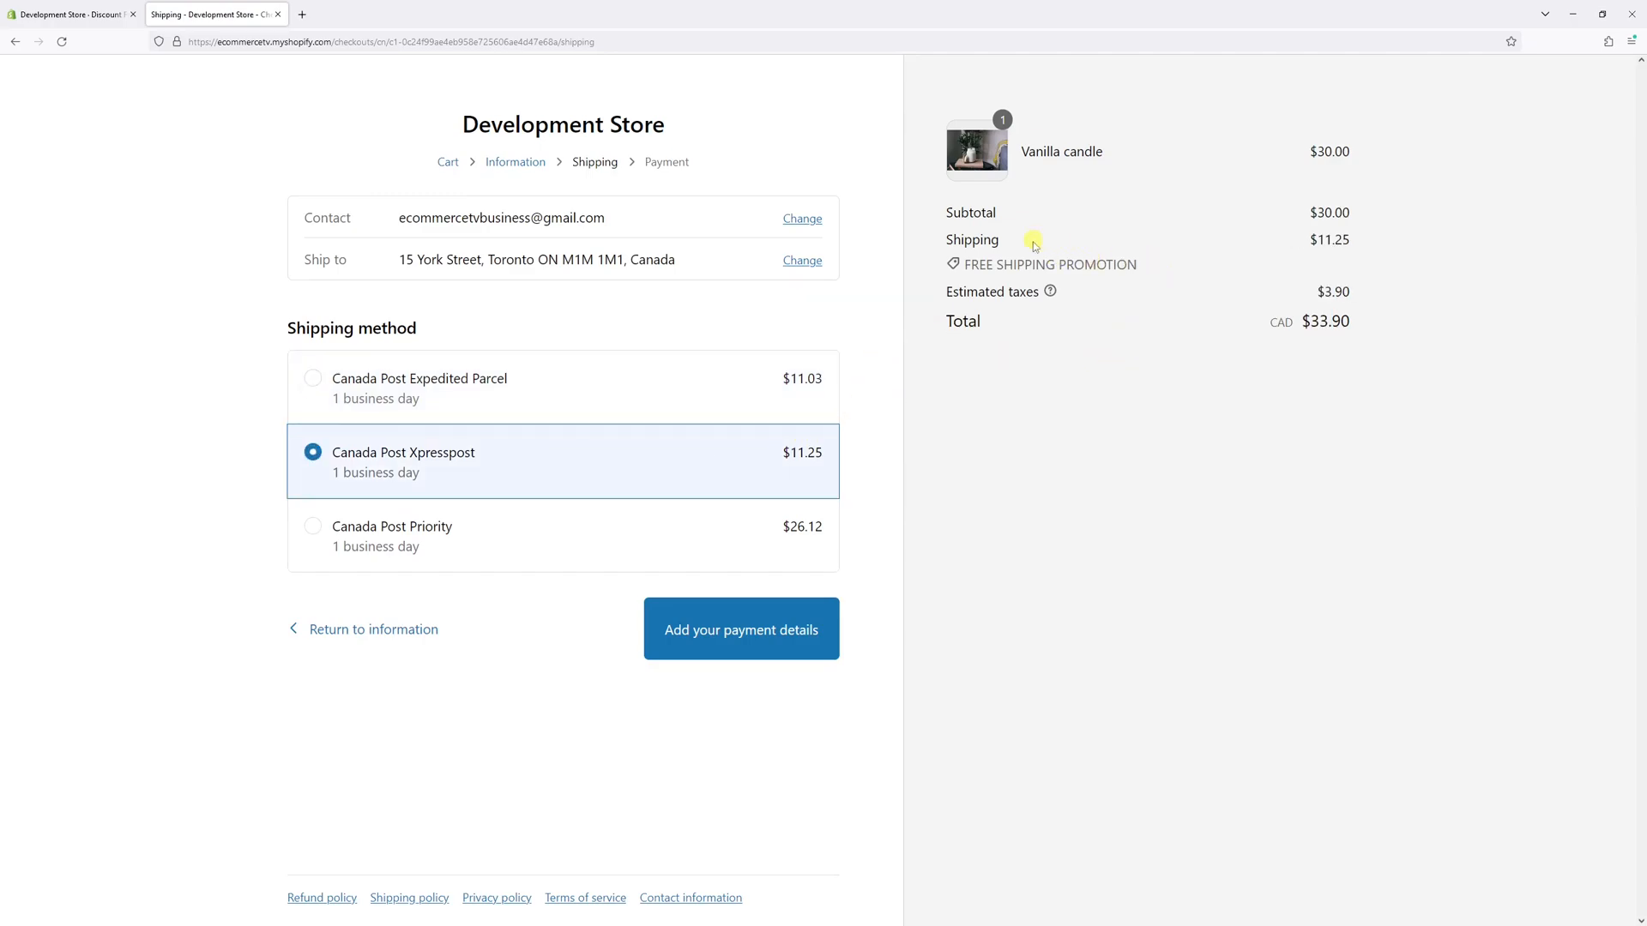
pyautogui.moveTo(995, 264); pyautogui.dragTo(1138, 264)
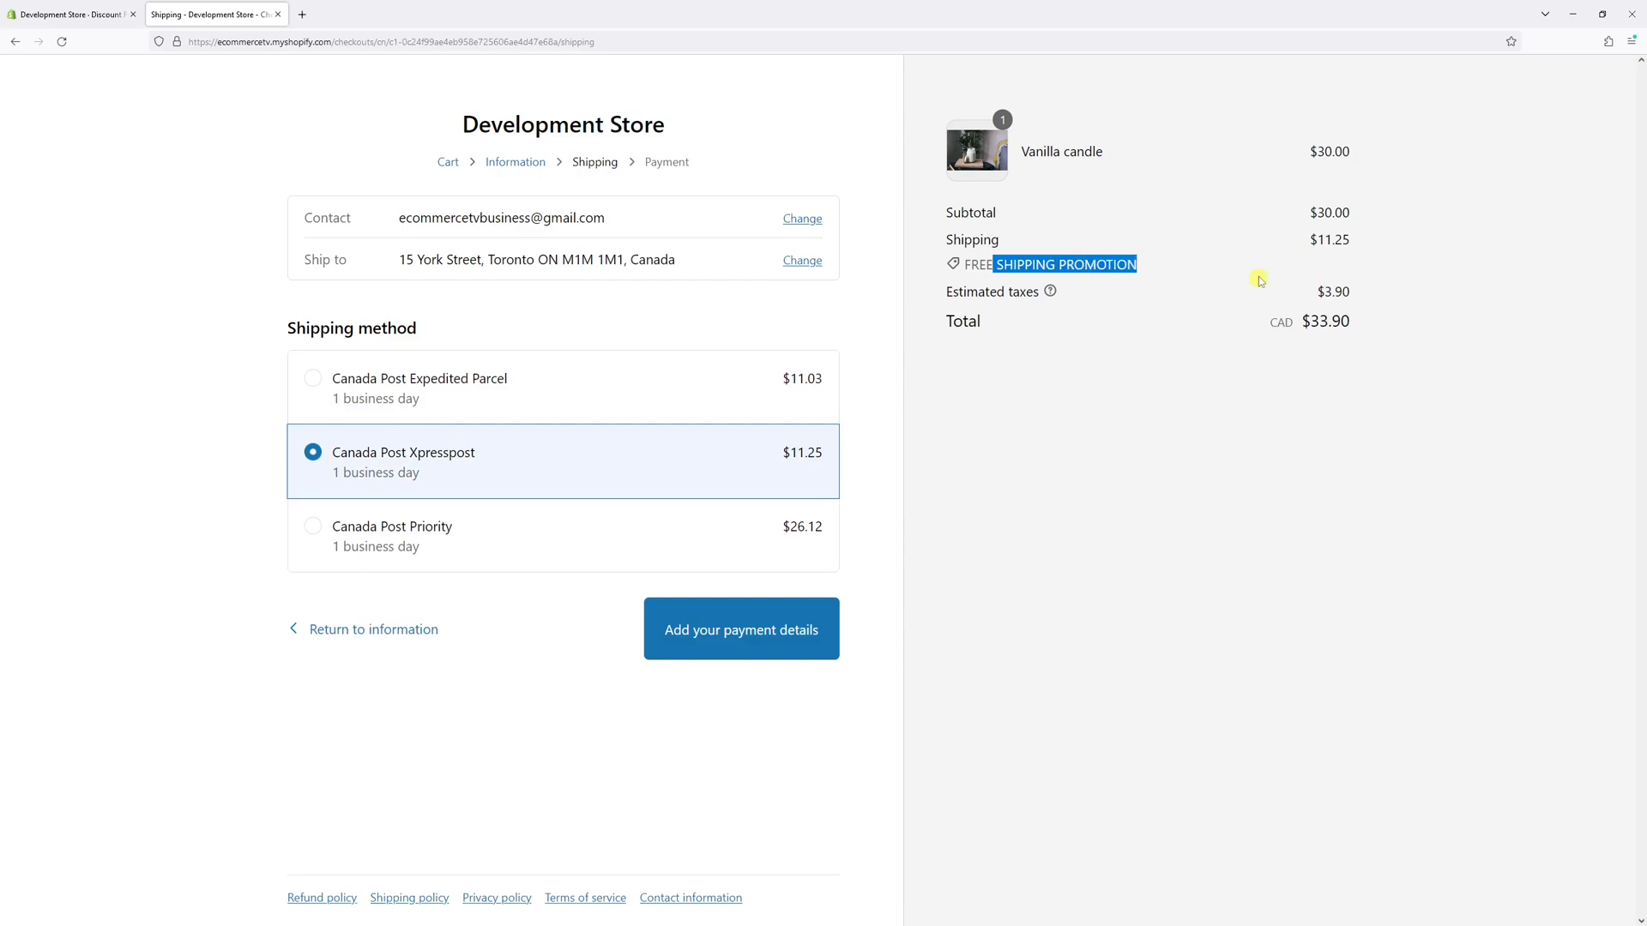
pyautogui.click(312, 527)
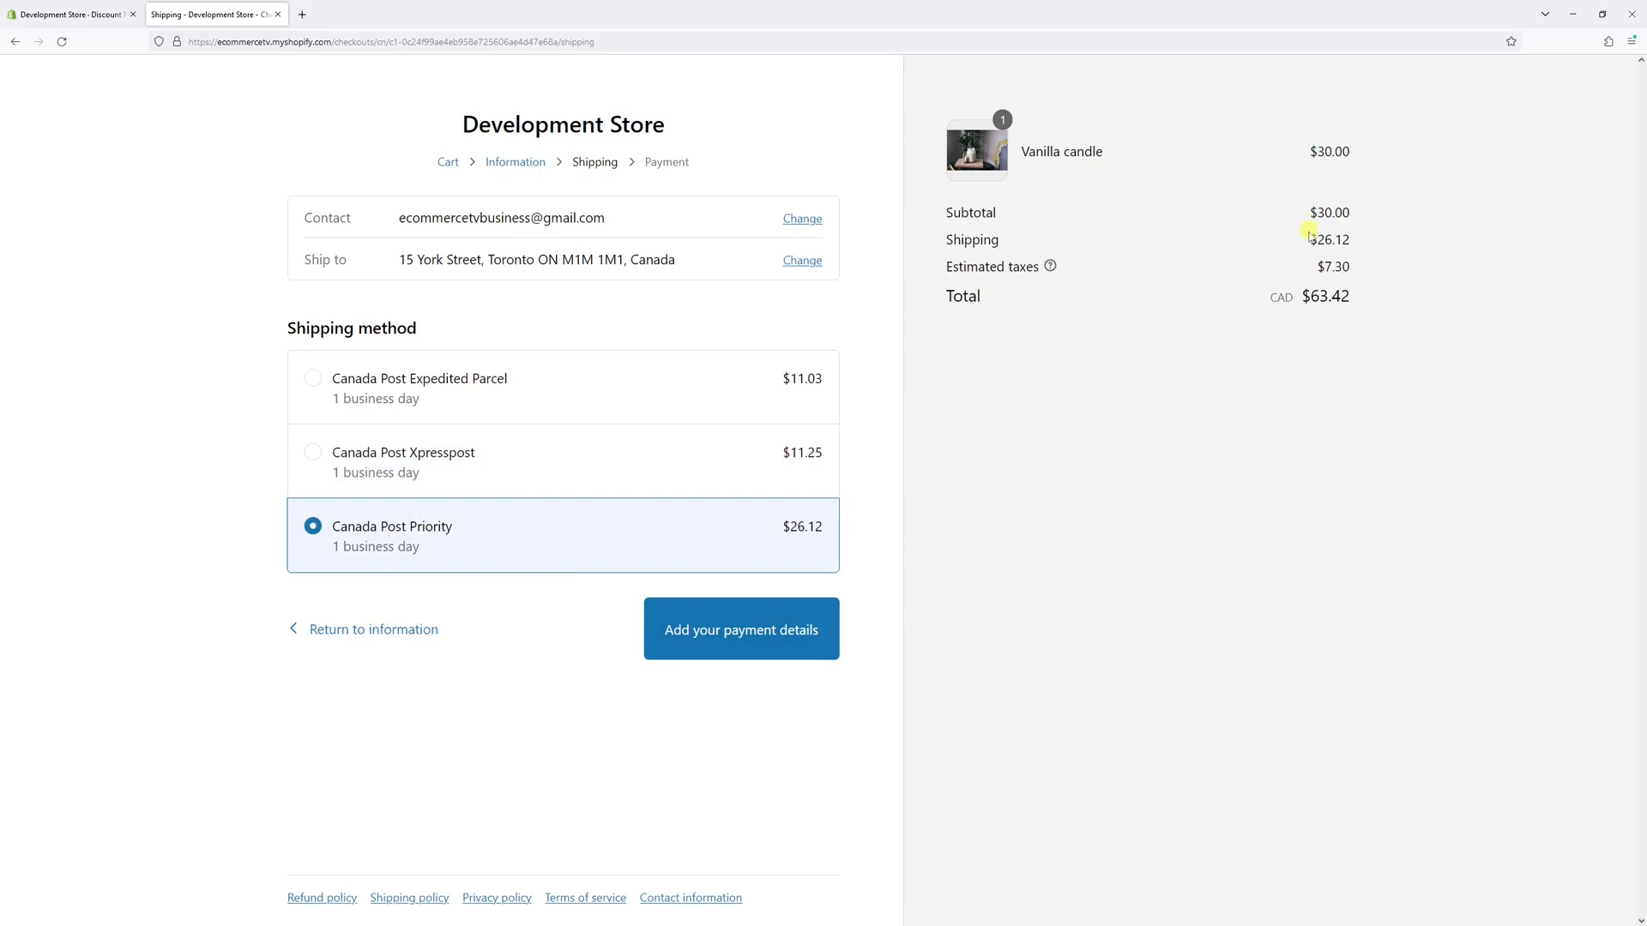
pyautogui.moveTo(1347, 245)
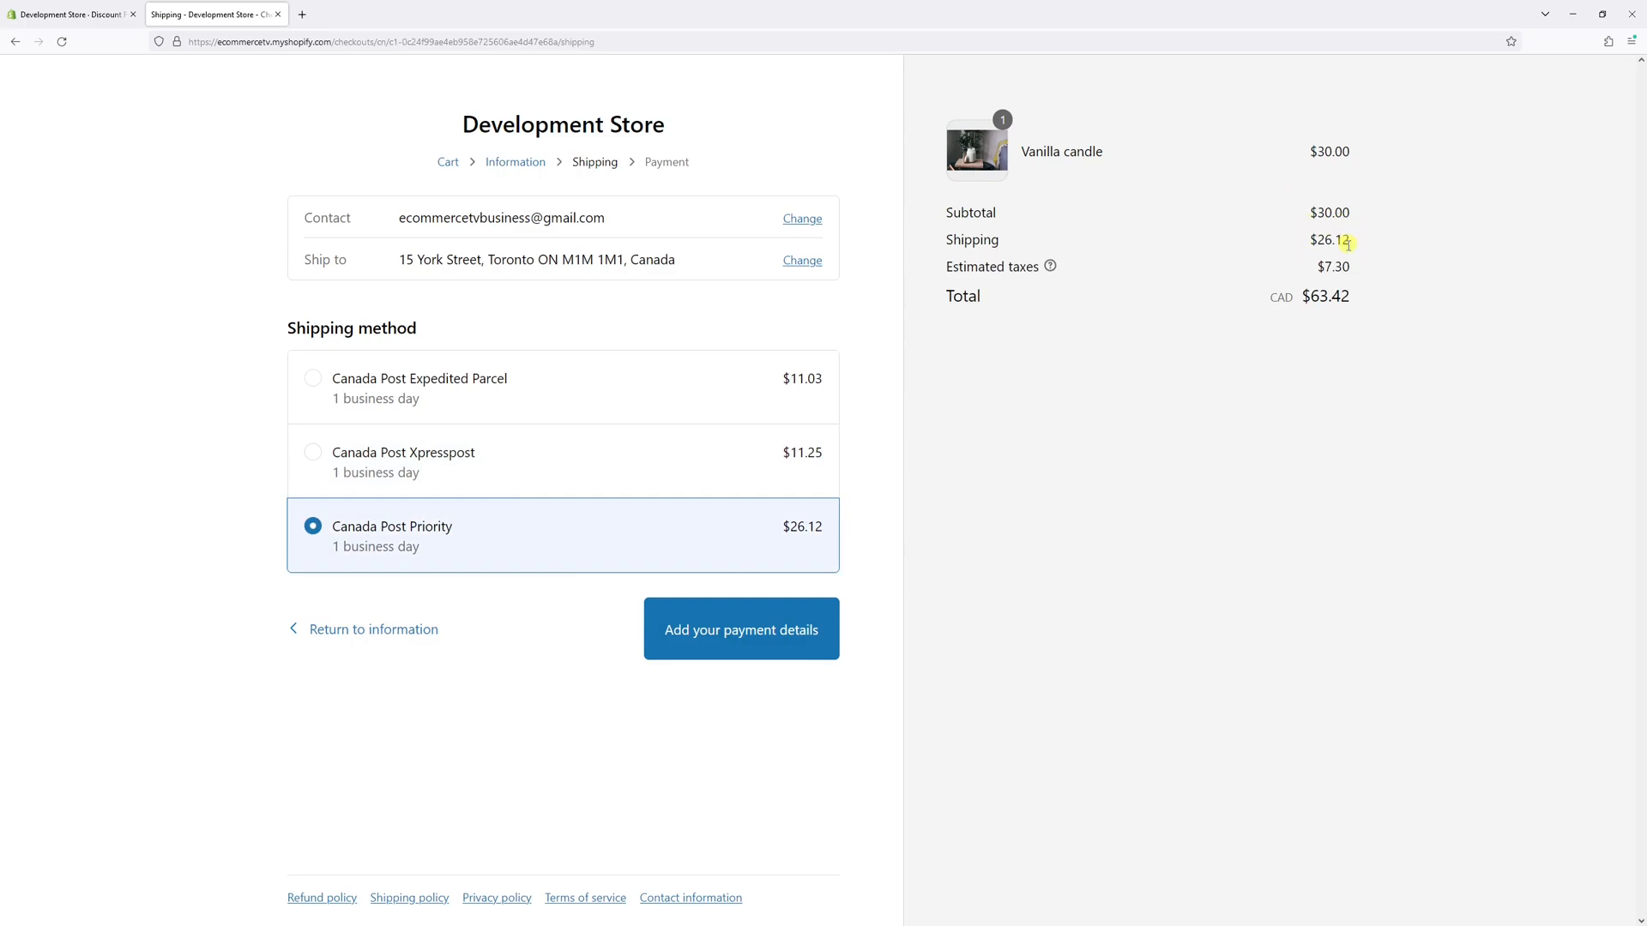
pyautogui.moveTo(1404, 464)
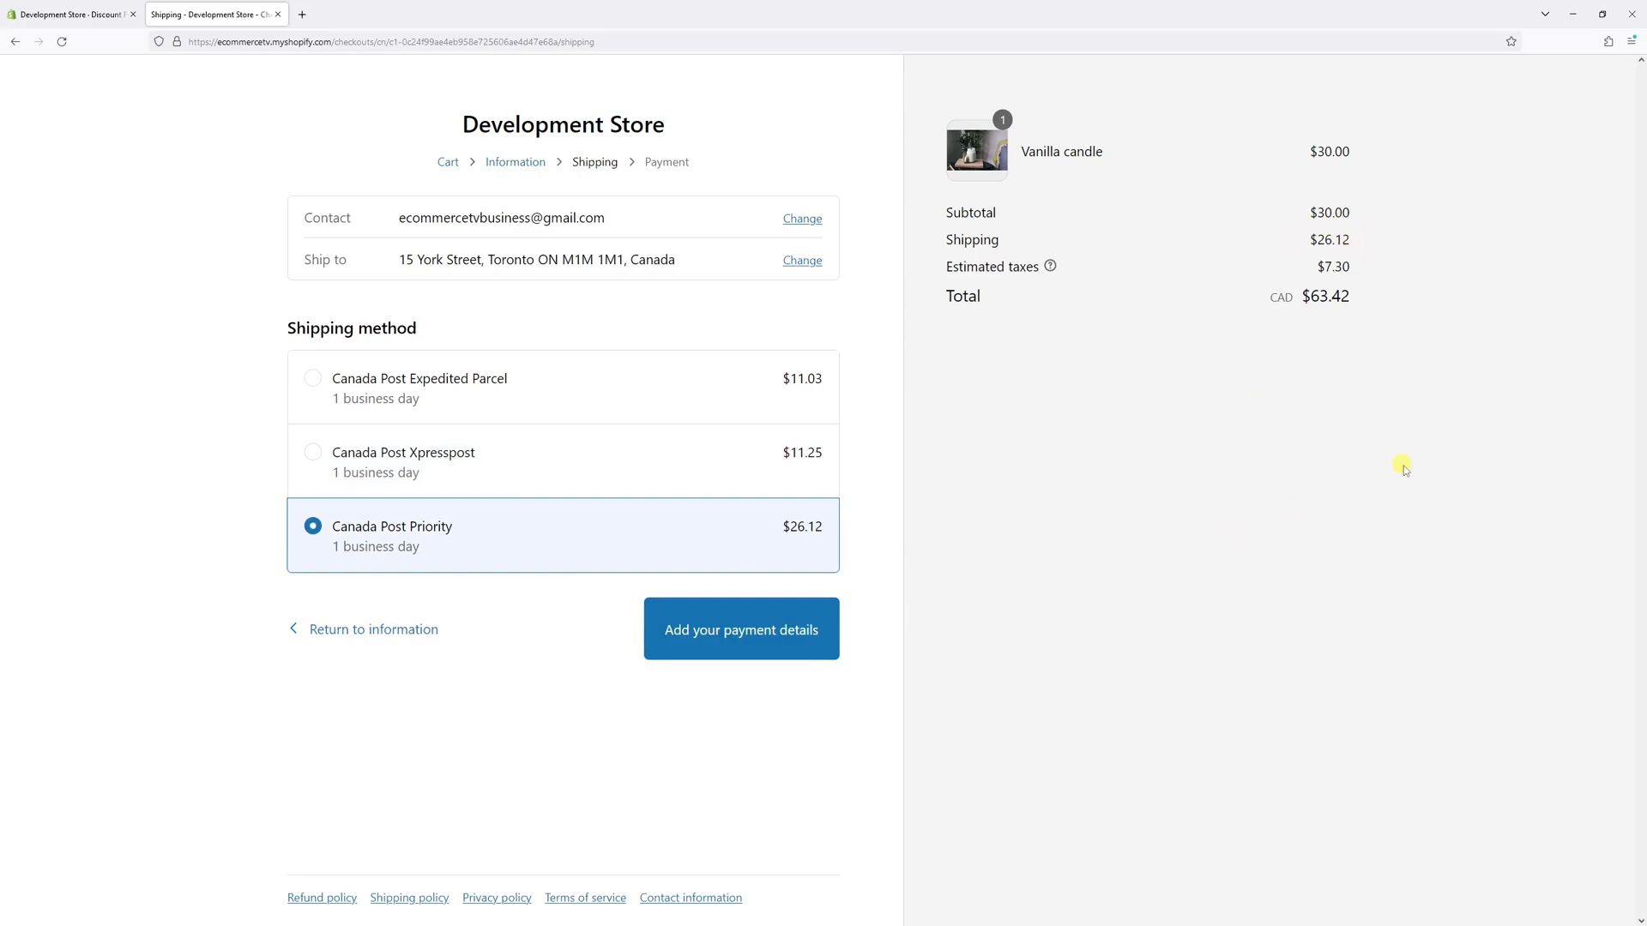